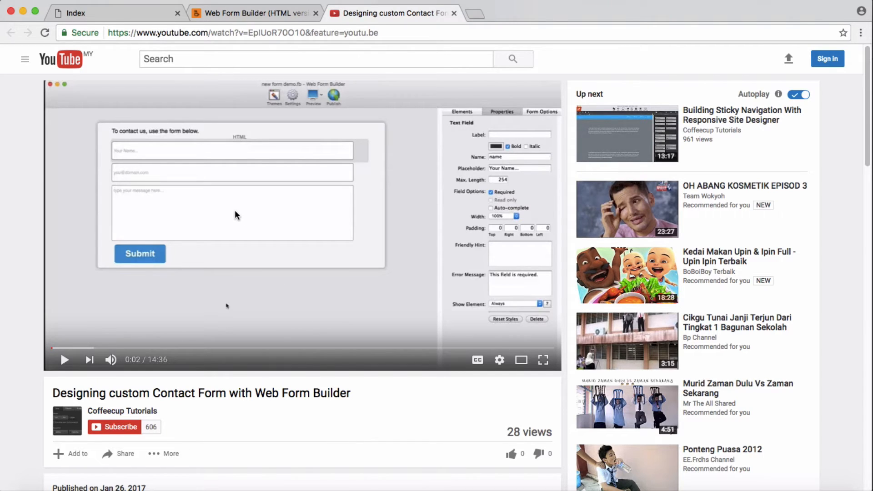
pyautogui.moveTo(496, 420)
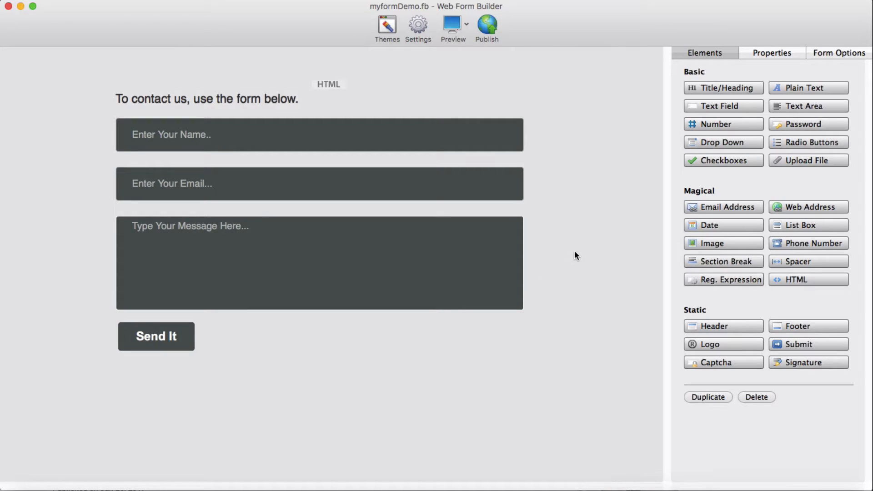
pyautogui.moveTo(552, 262)
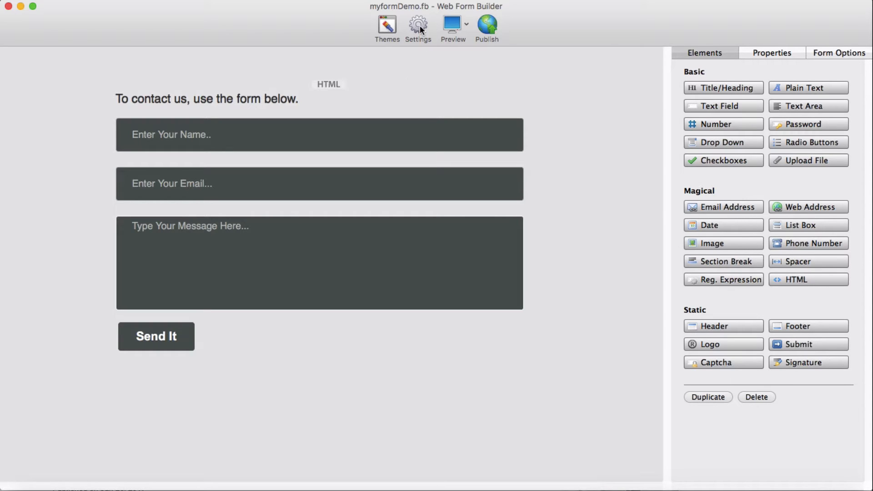
# Name the form 'myform' in the General settings
pyautogui.click(417, 23)
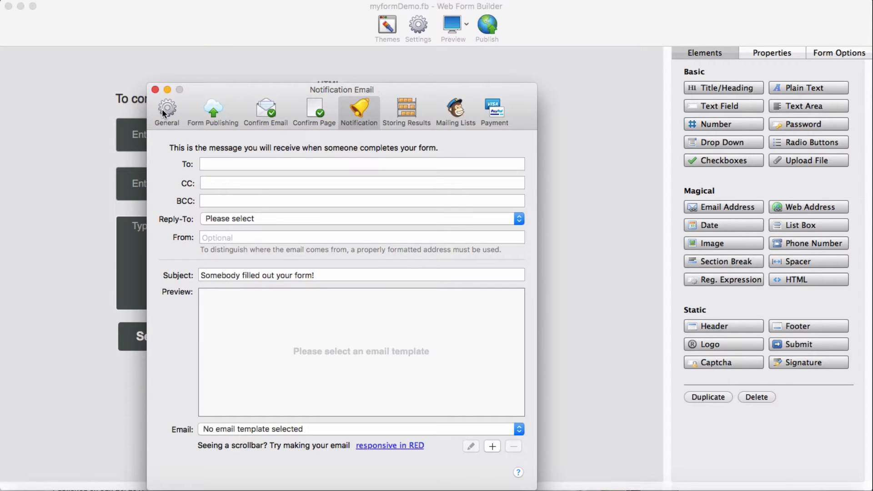
pyautogui.click(167, 107)
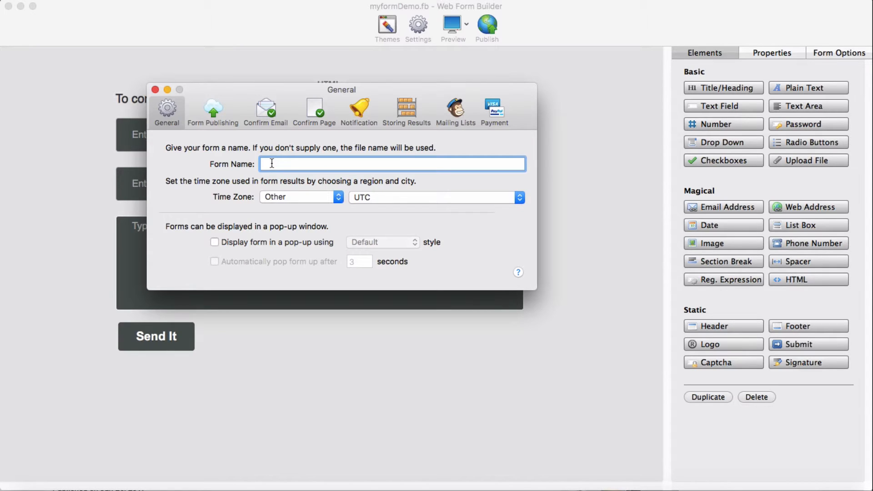
pyautogui.write('myform')
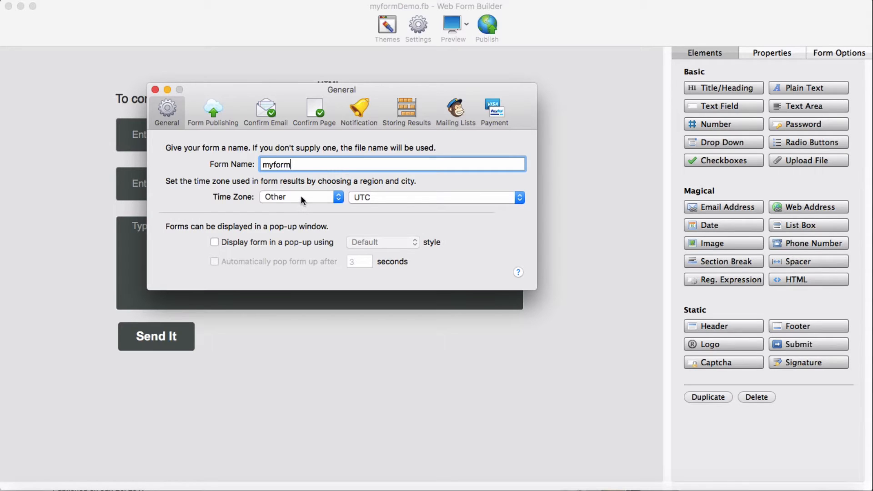
# Set the form time zone to Asia / Kuala_Lumpur and move to Form Publishing
pyautogui.click(299, 197)
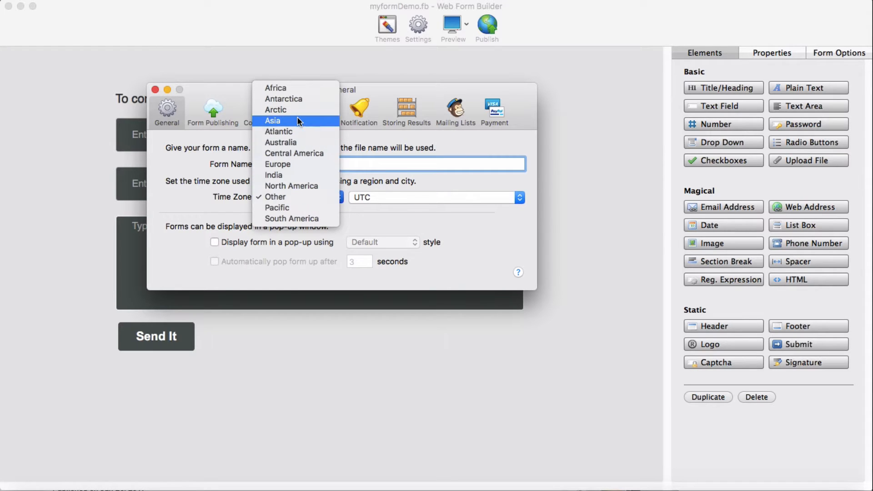
pyautogui.click(273, 120)
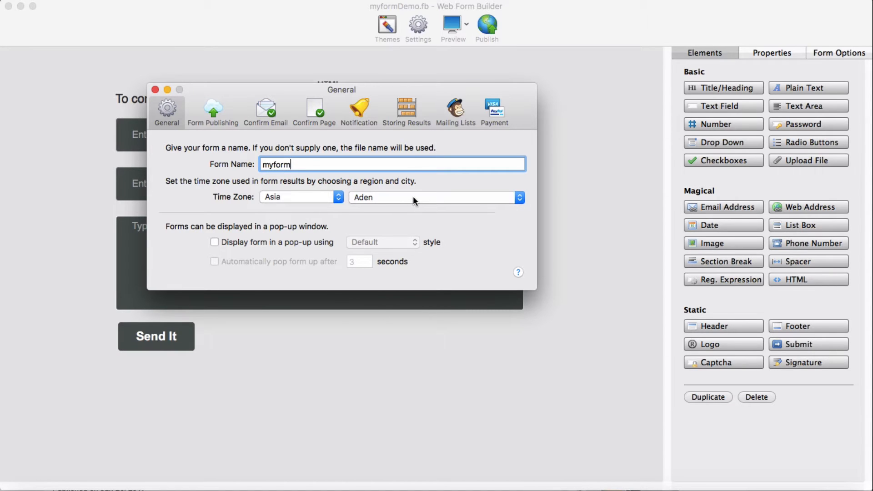
pyautogui.click(434, 197)
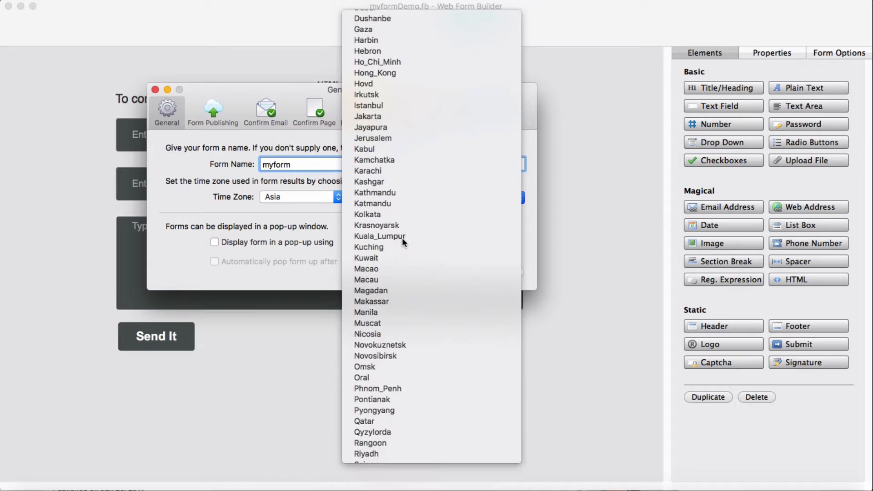
pyautogui.click(380, 237)
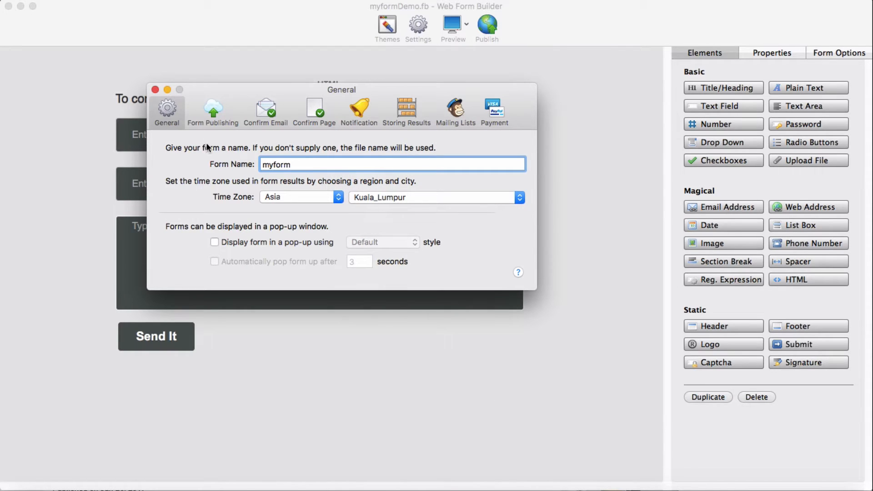
pyautogui.click(213, 108)
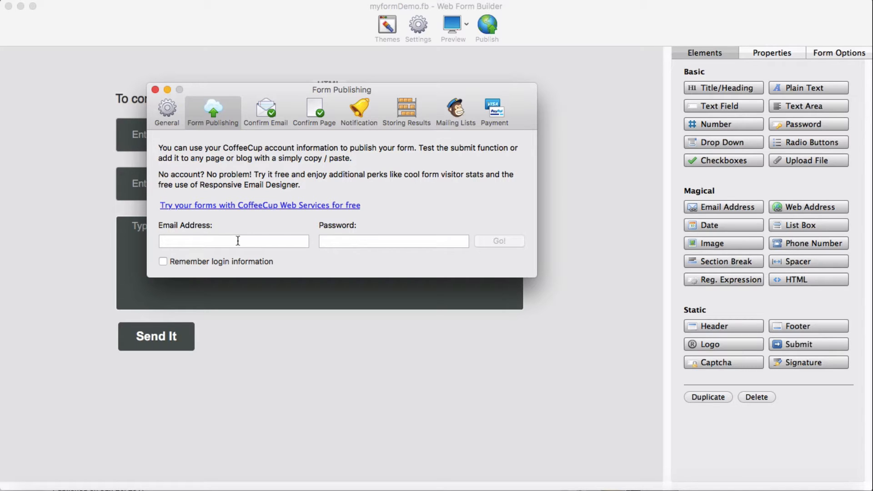
pyautogui.moveTo(336, 214)
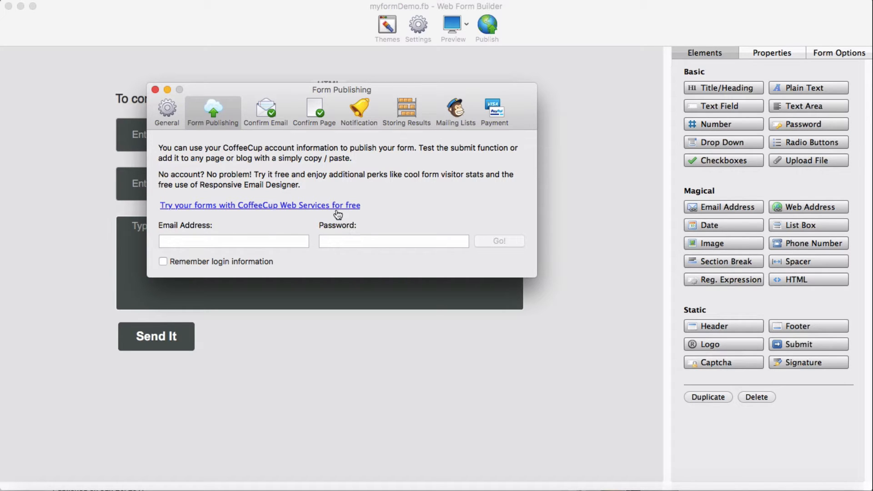
# Review the Confirm Email settings with subject 'Thank you for your submission', then move to Confirm Page
pyautogui.click(265, 111)
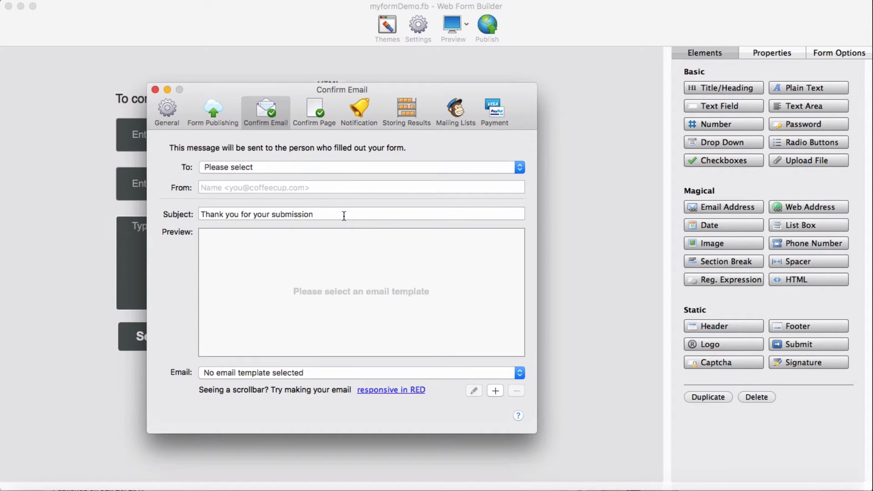
pyautogui.moveTo(226, 163)
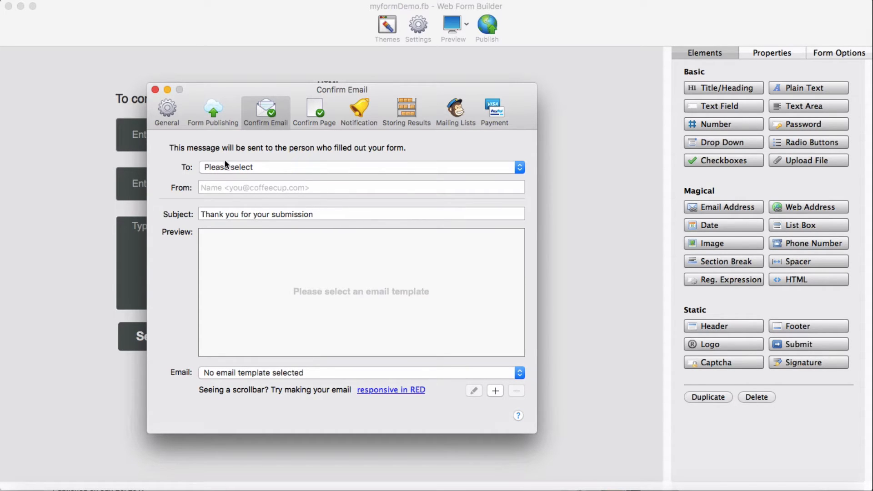
pyautogui.moveTo(370, 161)
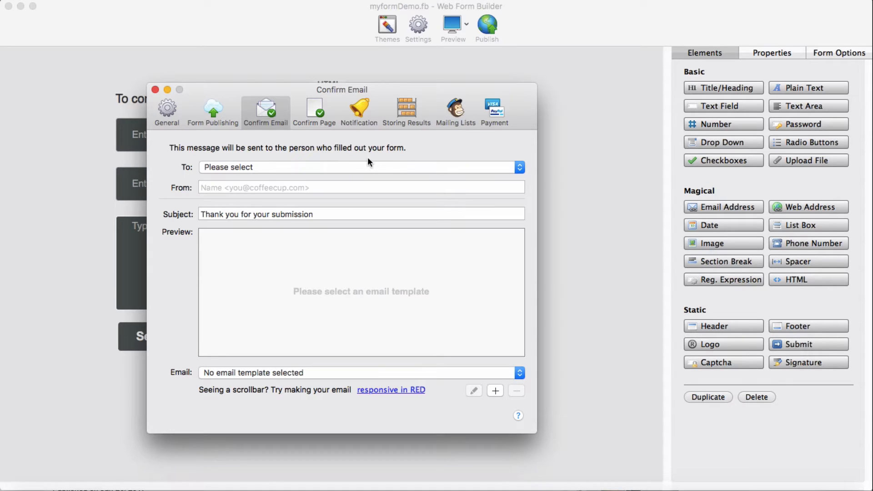
pyautogui.moveTo(342, 290)
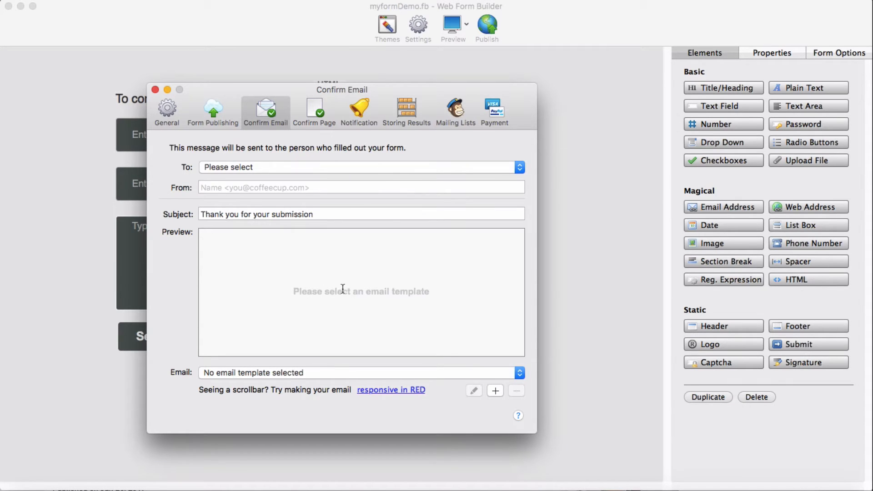
pyautogui.click(315, 109)
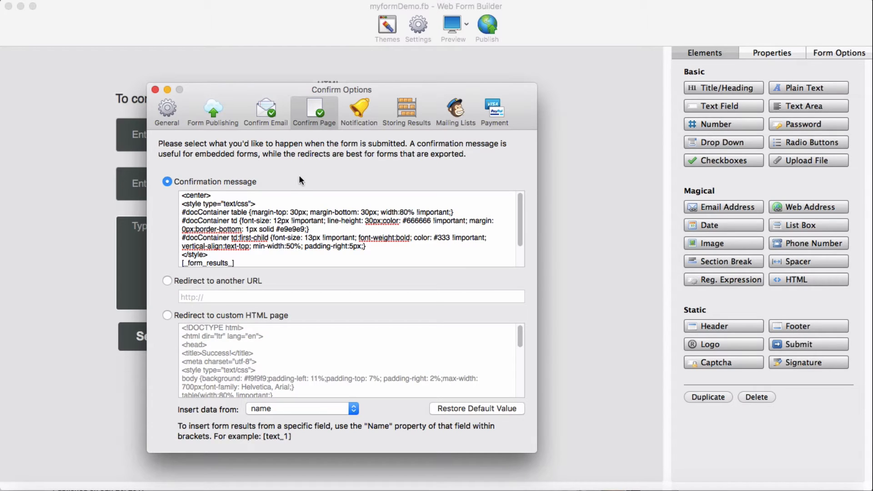
pyautogui.moveTo(290, 183)
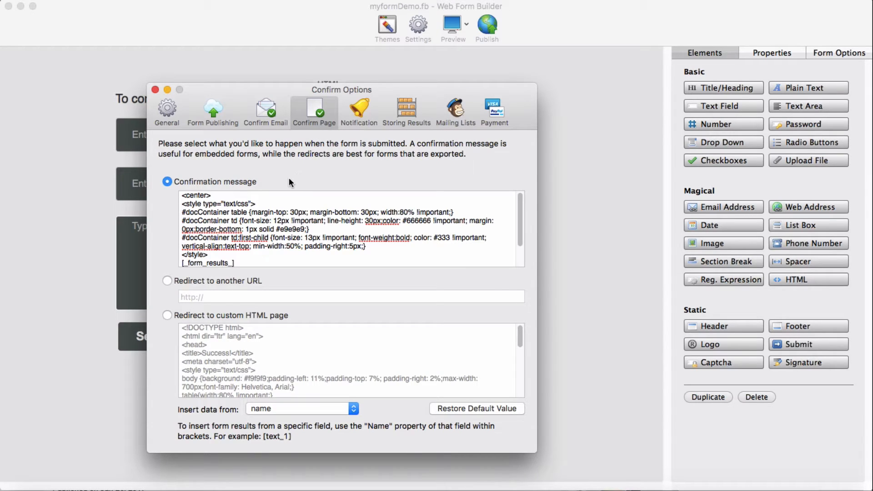
pyautogui.moveTo(239, 204)
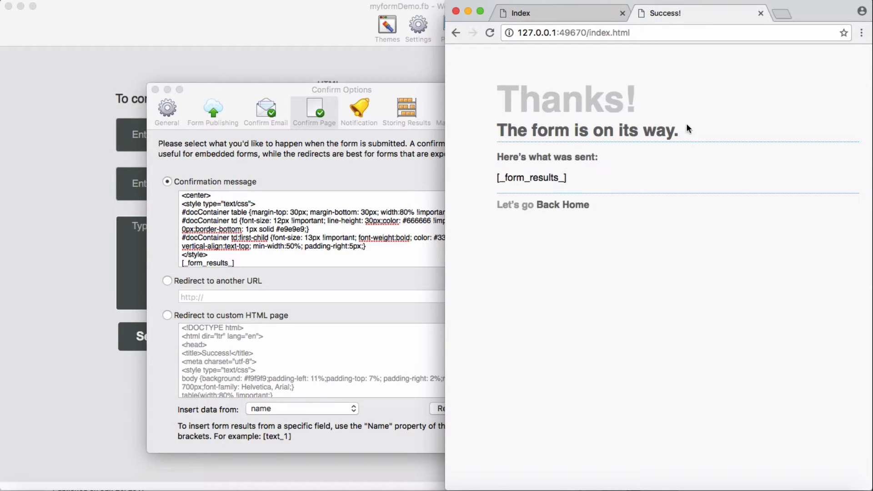
pyautogui.moveTo(718, 158)
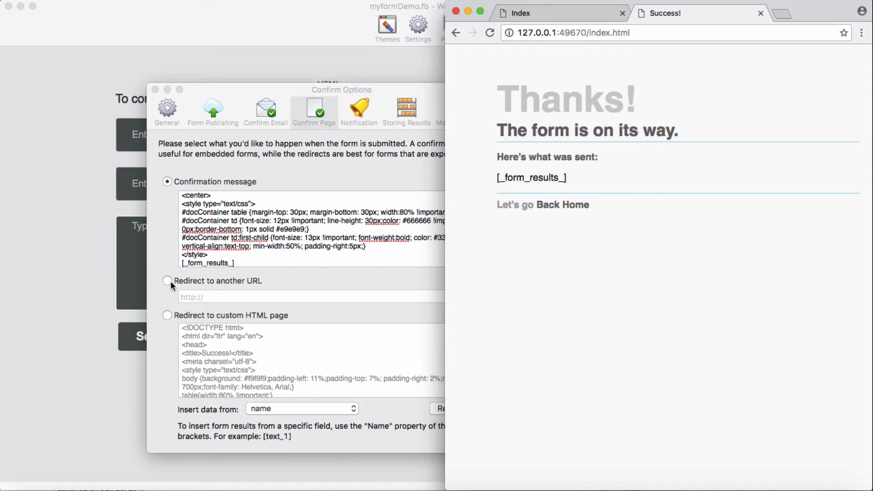
pyautogui.moveTo(222, 284)
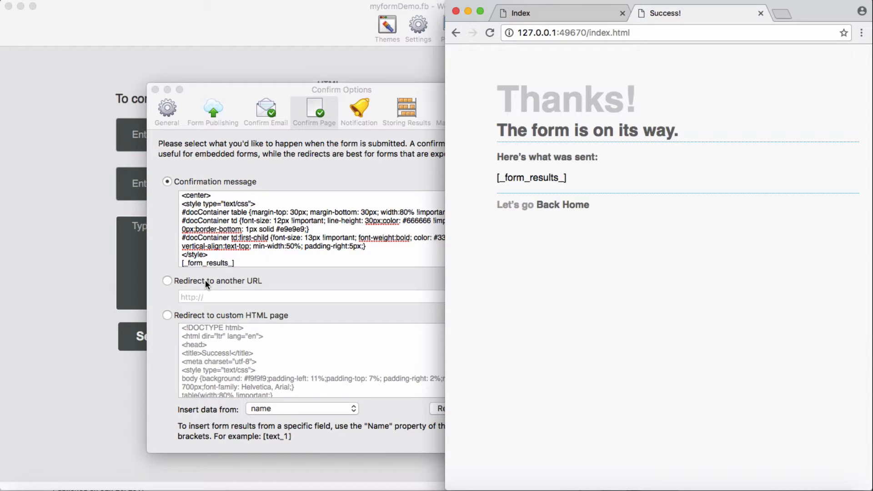
pyautogui.moveTo(171, 326)
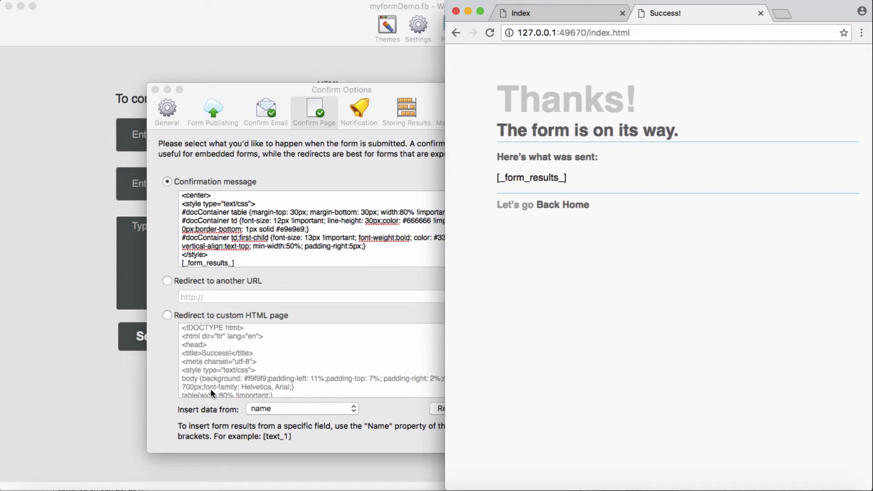
# Redirect submissions to the custom 'Thanks!' HTML page and move to Notification settings
pyautogui.click(167, 315)
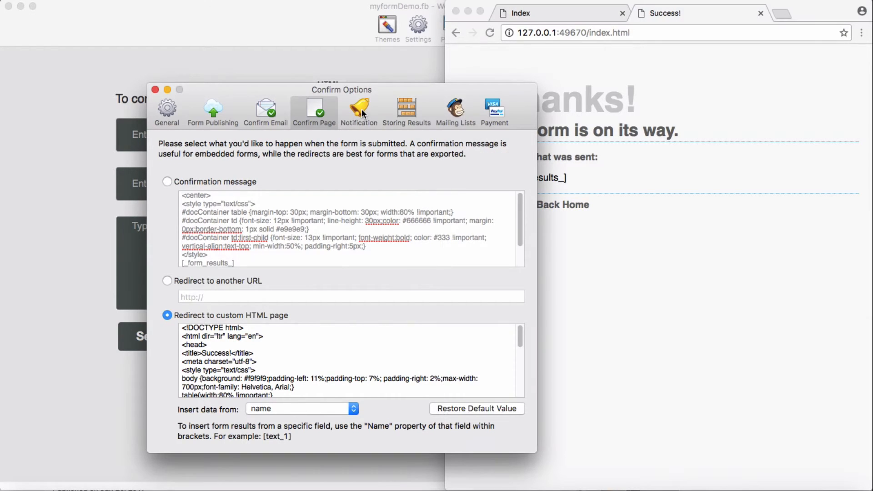
pyautogui.click(358, 109)
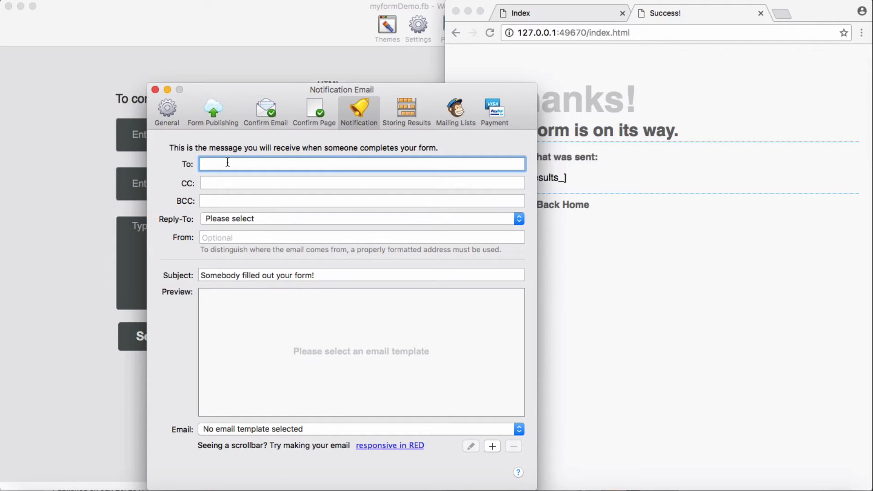
pyautogui.write('mail')
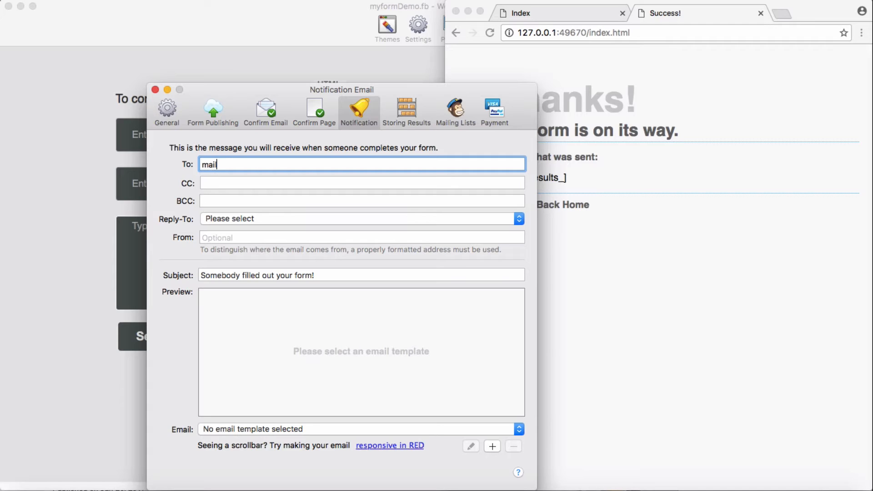
pyautogui.write('@')
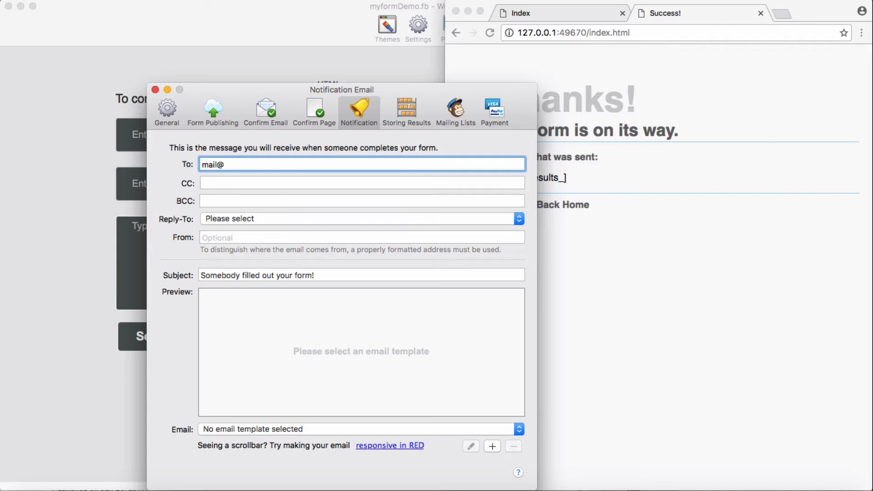
pyautogui.write('mail.com')
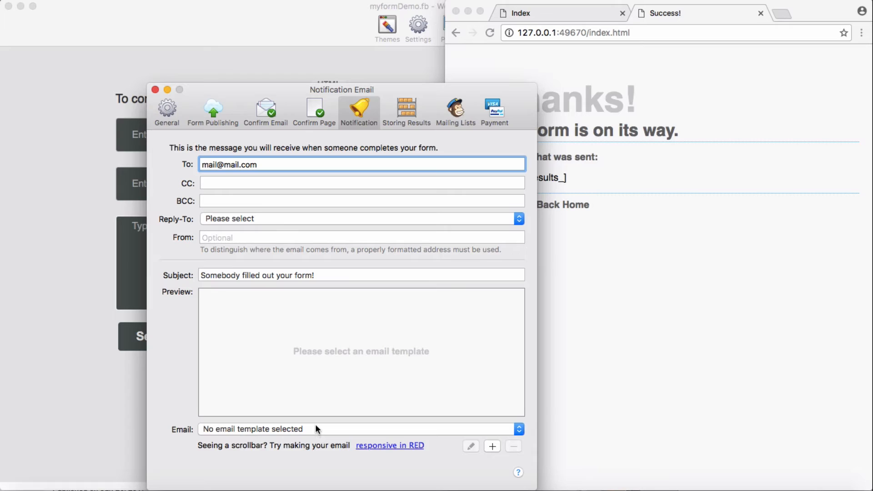
# Use the Serious Submit Alert email template and move to Storing Results
pyautogui.click(360, 429)
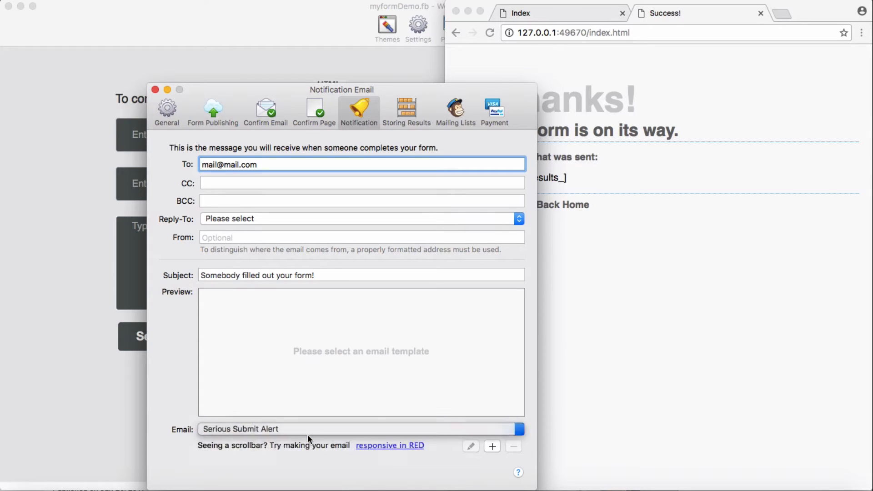
pyautogui.click(360, 429)
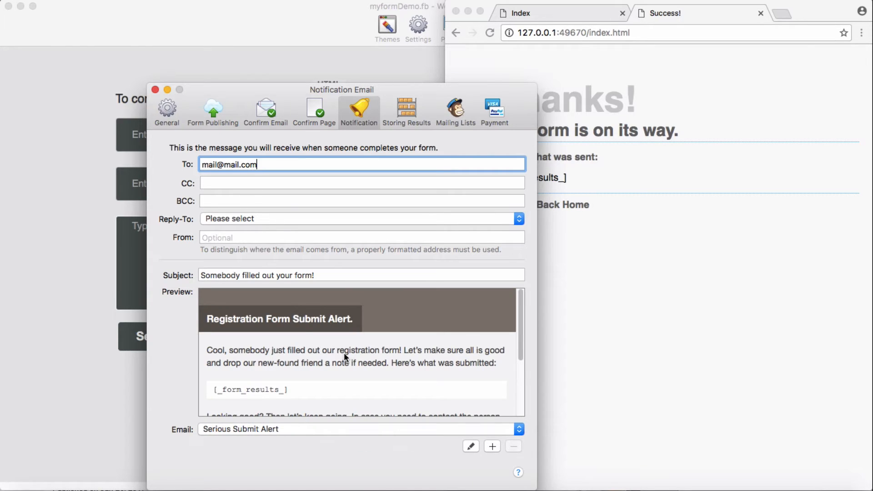
pyautogui.moveTo(344, 359)
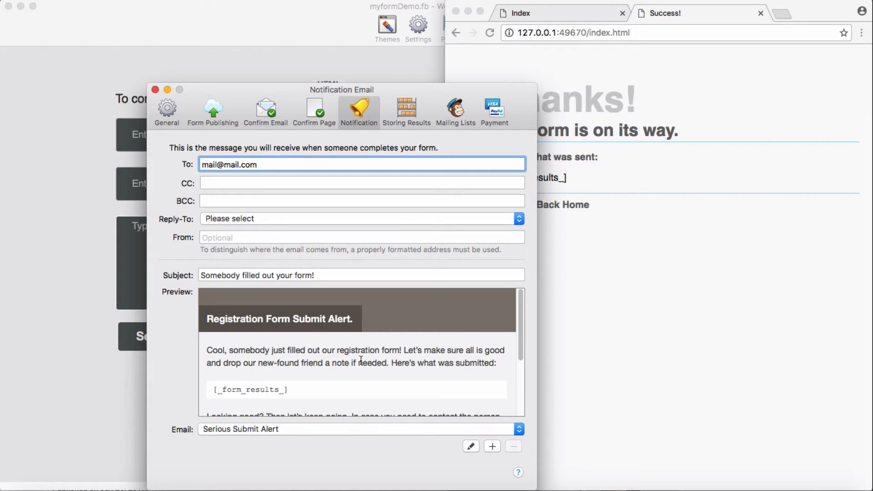
pyautogui.moveTo(356, 360)
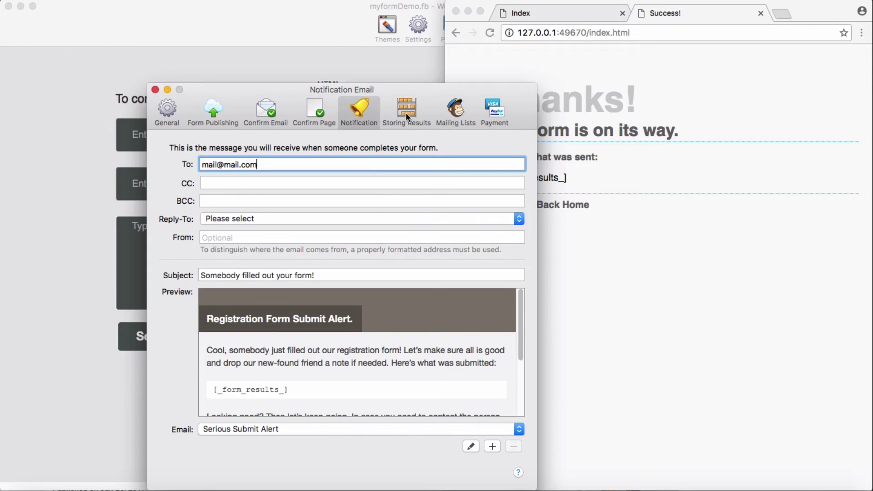
pyautogui.click(406, 108)
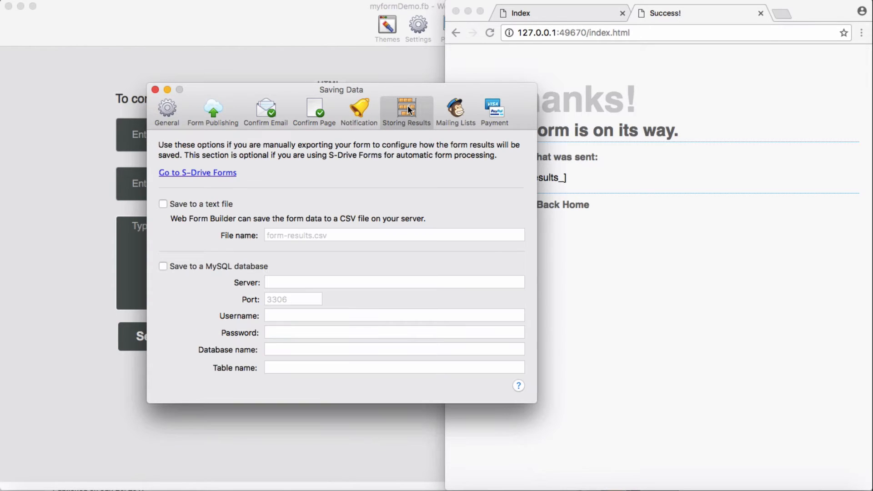
pyautogui.moveTo(176, 218)
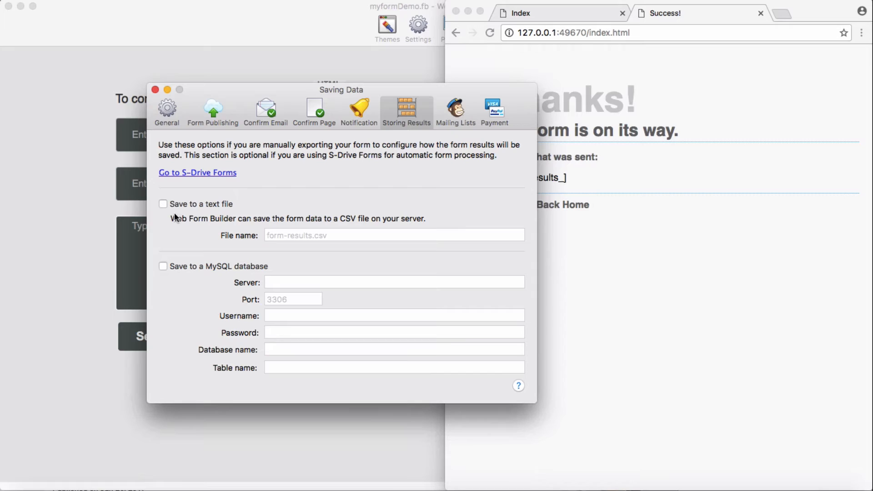
pyautogui.moveTo(223, 278)
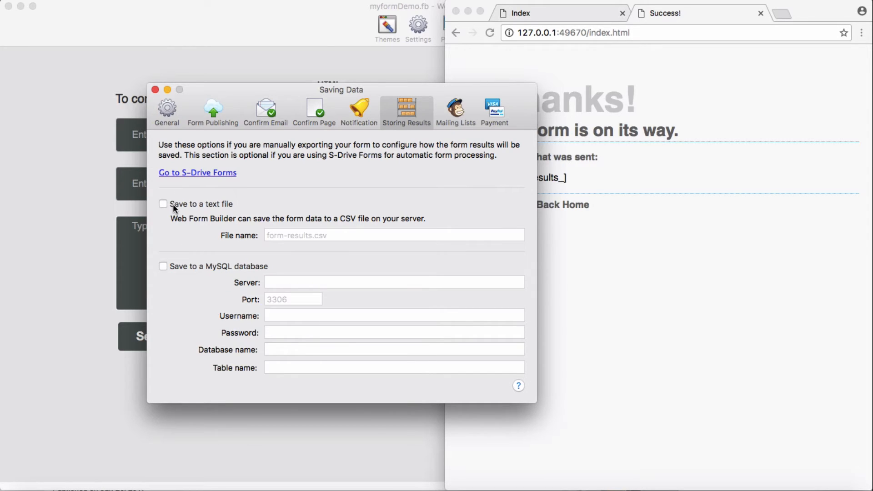
# Save results to the form-results.csv text file, review Mailing Lists and Payment, and close settings
pyautogui.click(163, 203)
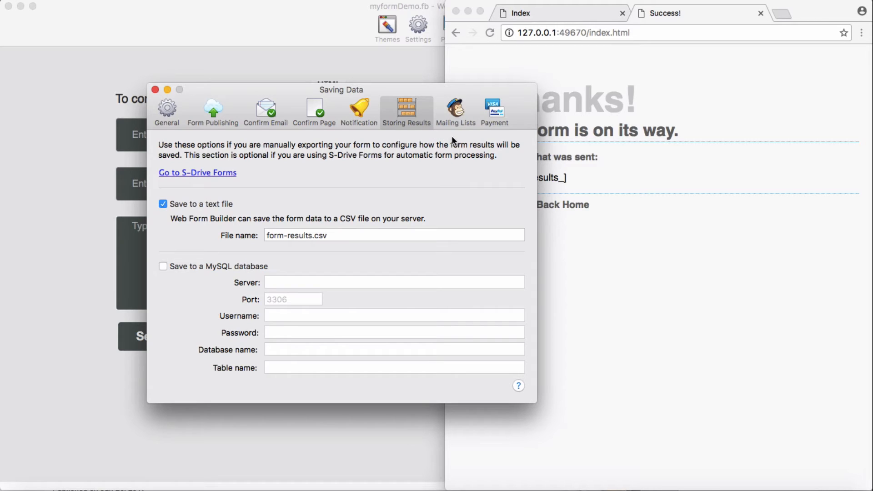
pyautogui.click(455, 111)
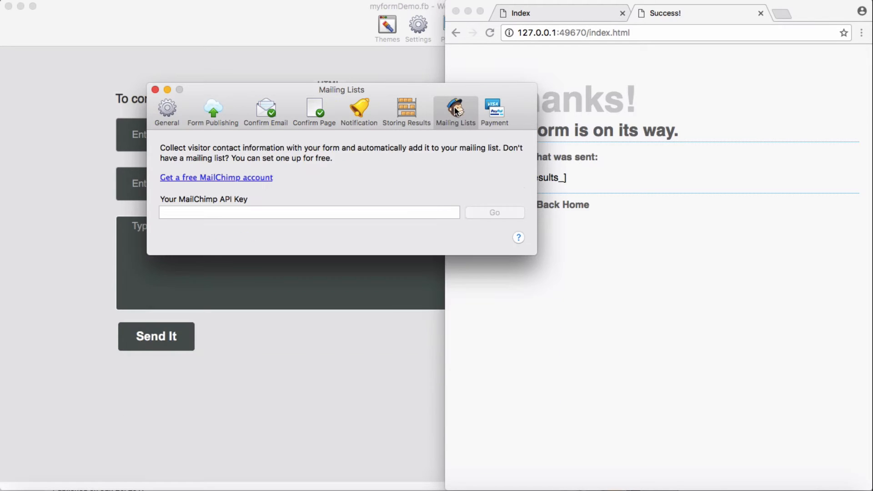
pyautogui.moveTo(350, 176)
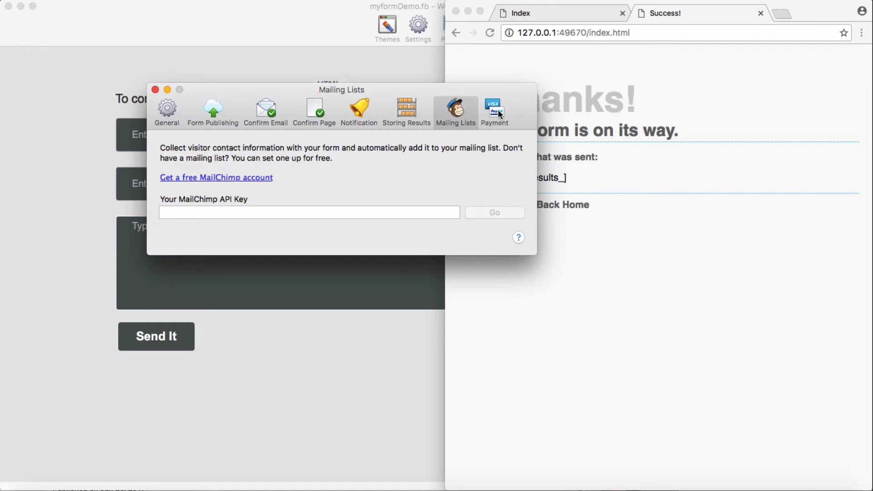
pyautogui.click(494, 110)
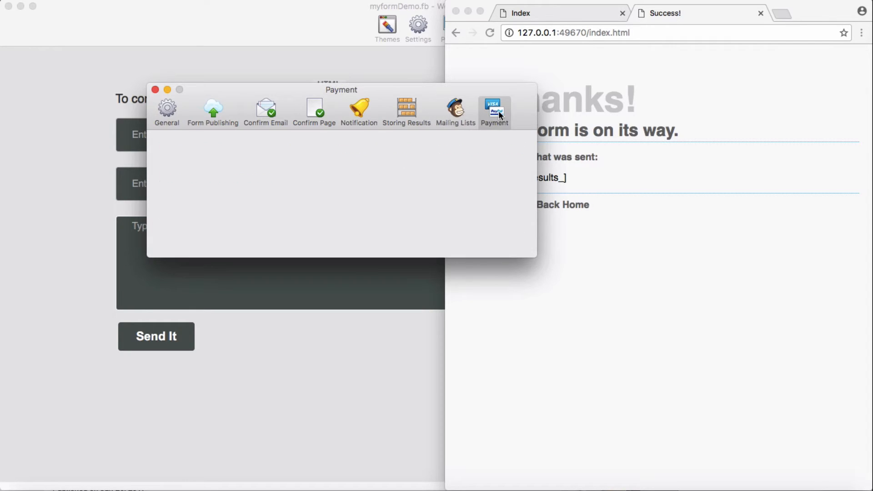
pyautogui.click(456, 111)
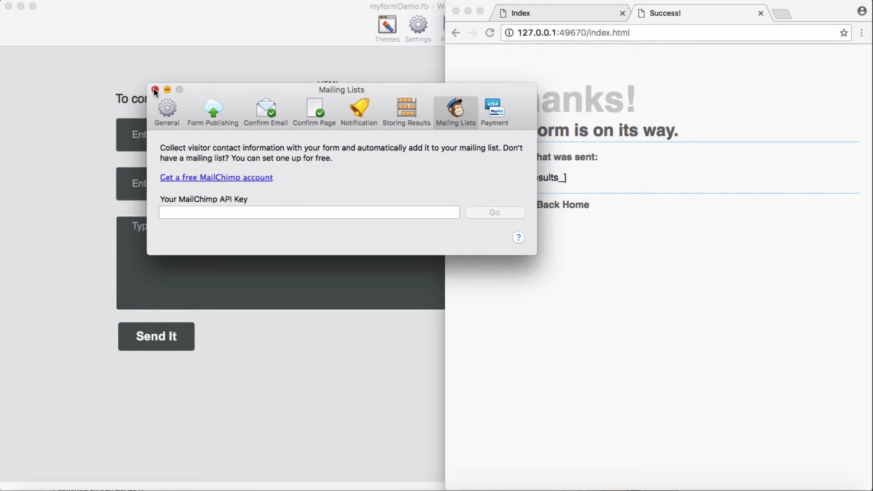
pyautogui.click(157, 89)
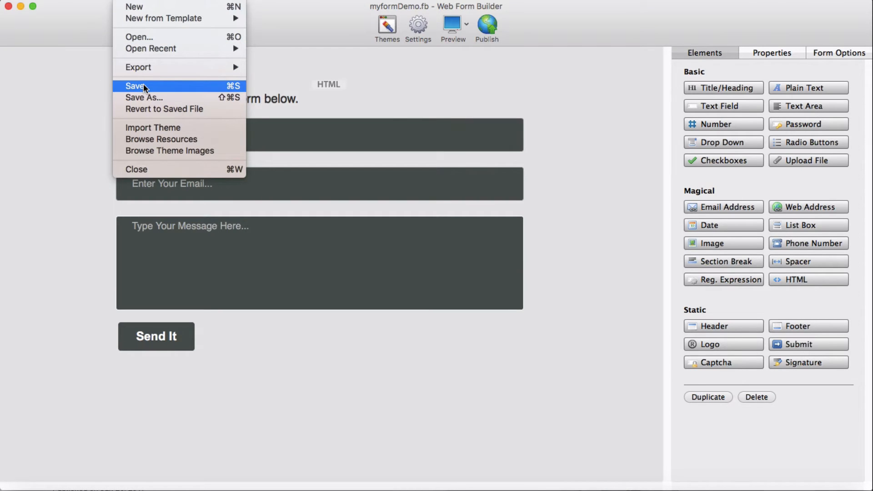
# Save the form and export it for manual server setup into untitled folder 7
pyautogui.click(133, 87)
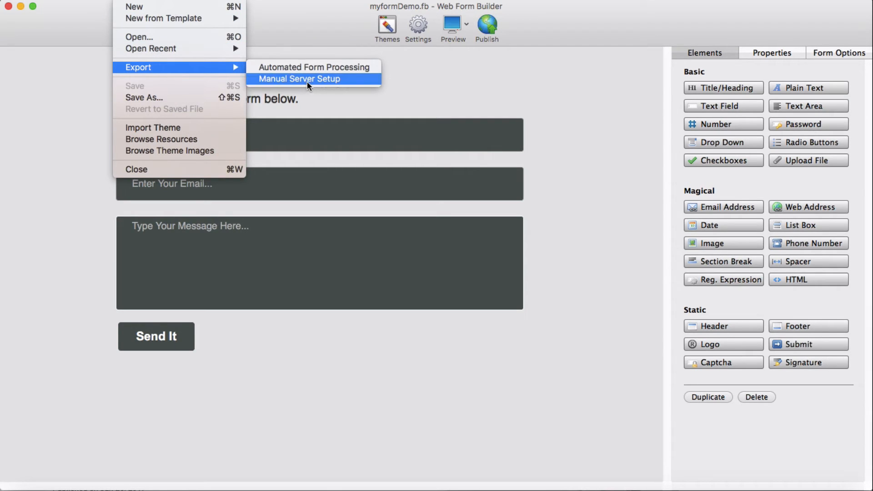
pyautogui.click(297, 78)
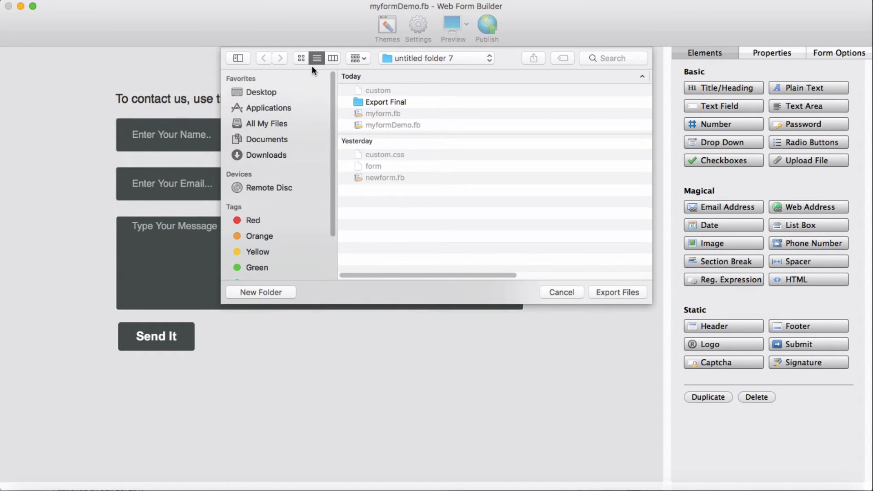
pyautogui.moveTo(506, 208)
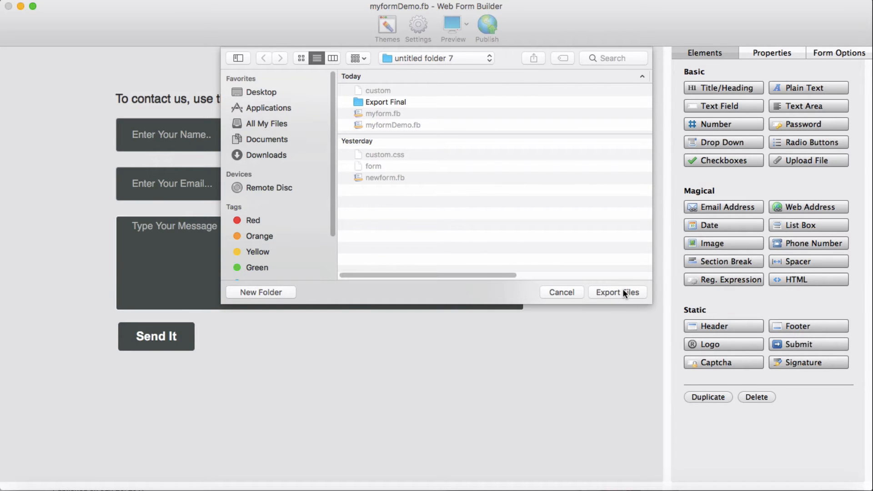
pyautogui.click(617, 293)
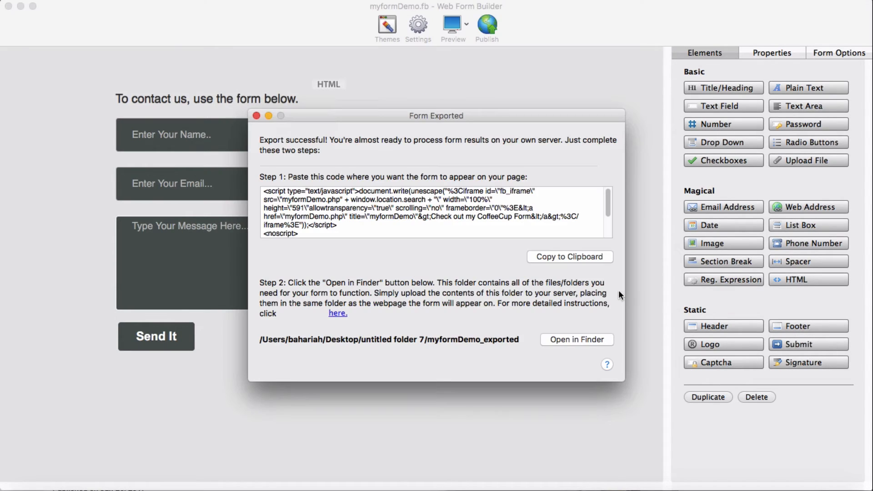
pyautogui.moveTo(602, 284)
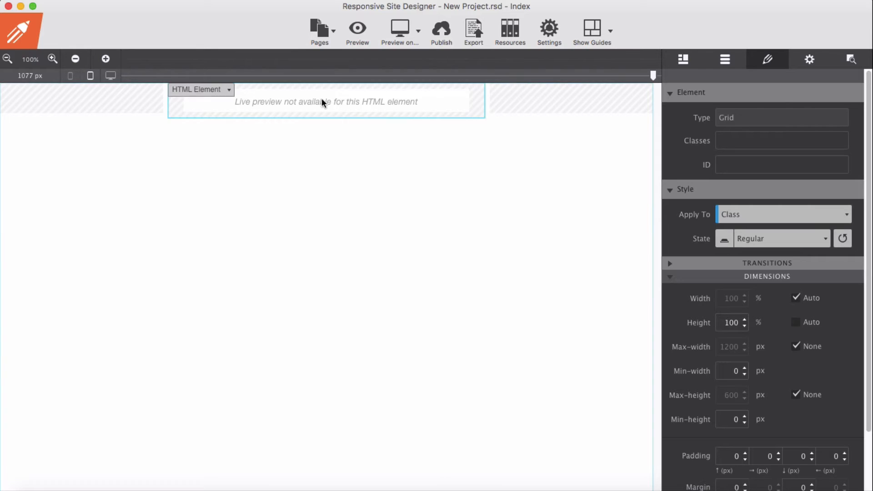
pyautogui.moveTo(233, 95)
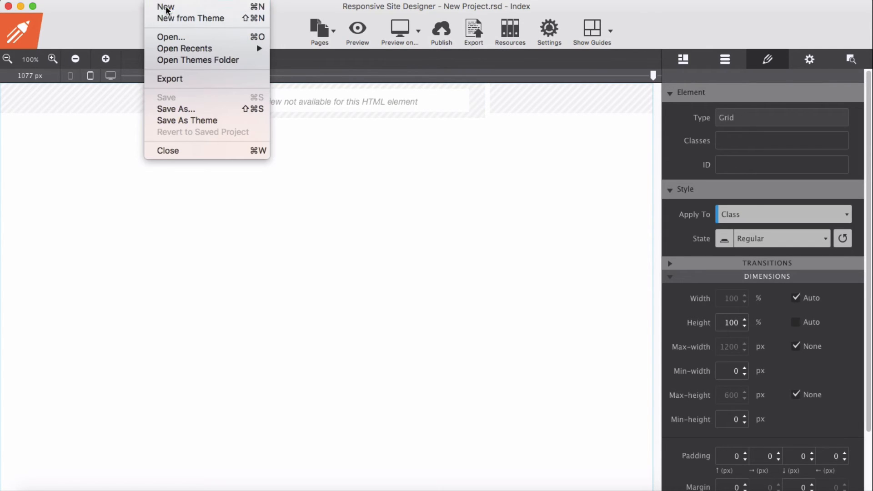
# Start a new project with a row whose column holds an HTML Element
pyautogui.click(165, 6)
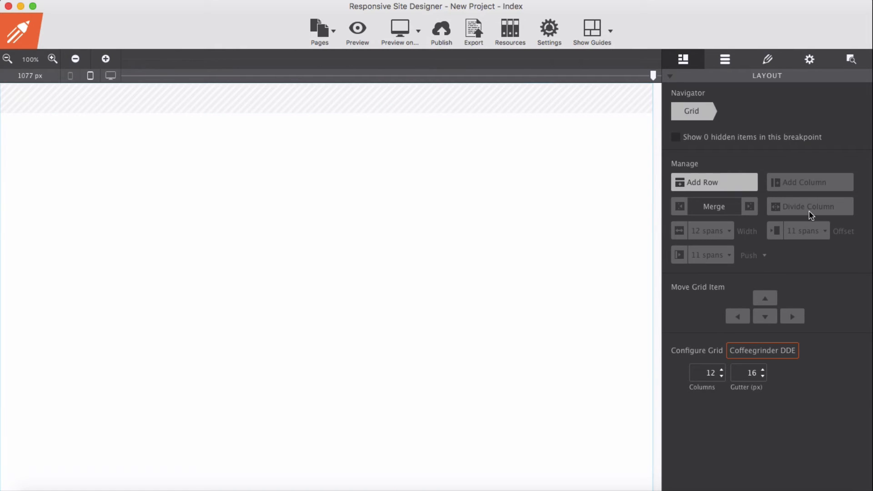
pyautogui.click(768, 59)
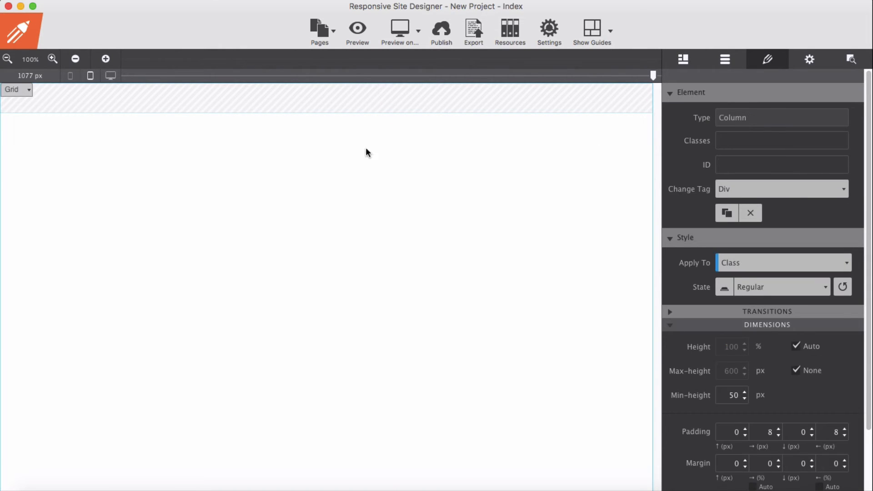
pyautogui.click(683, 59)
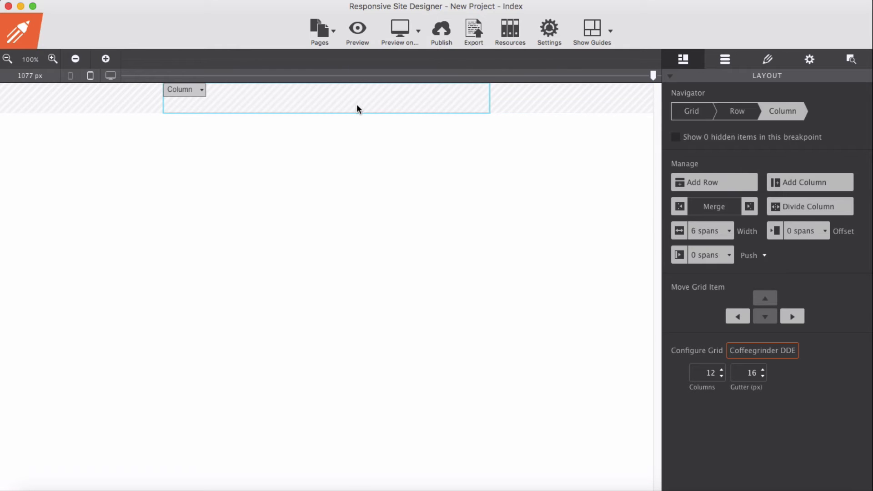
pyautogui.click(723, 60)
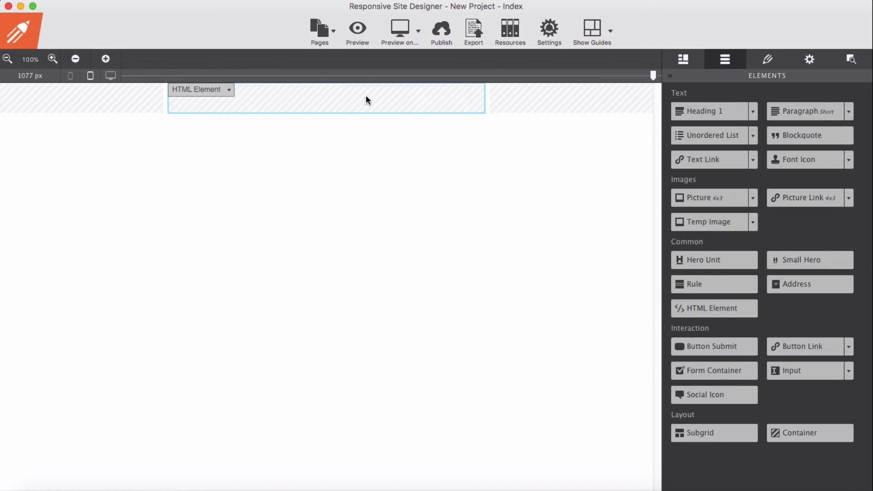
pyautogui.click(767, 60)
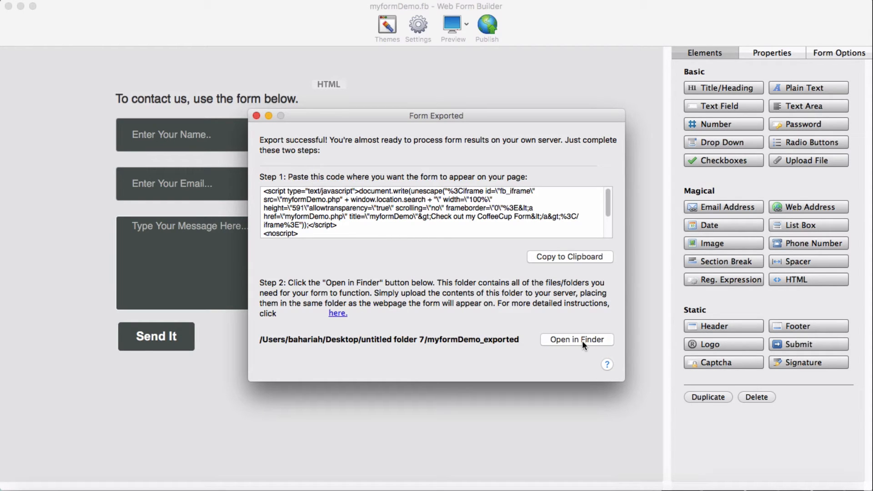
# Reveal the exported form's myformDemo_exported folder in Finder
pyautogui.click(576, 340)
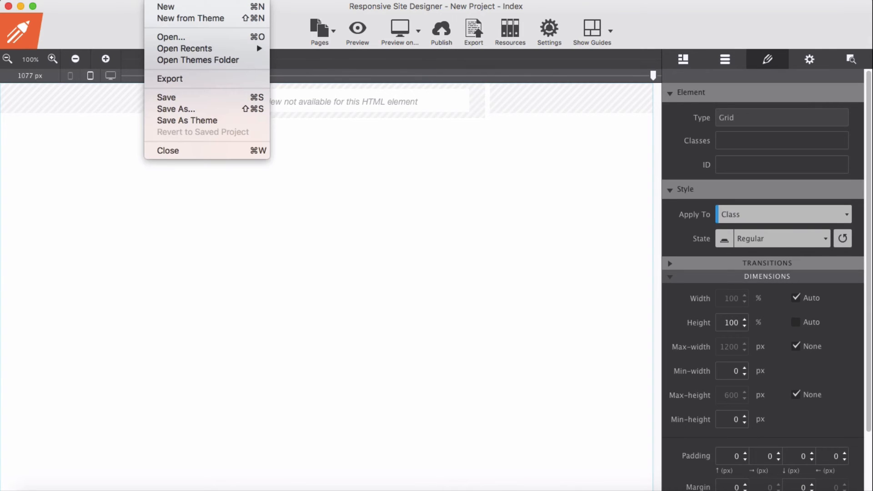
# Save the project as New Project.rsd inside the Export Final folder before exporting
pyautogui.click(169, 78)
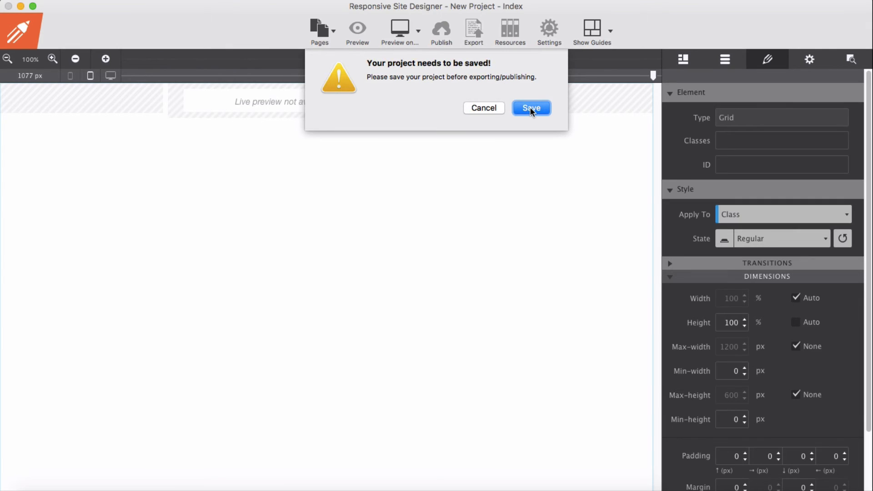
pyautogui.click(530, 107)
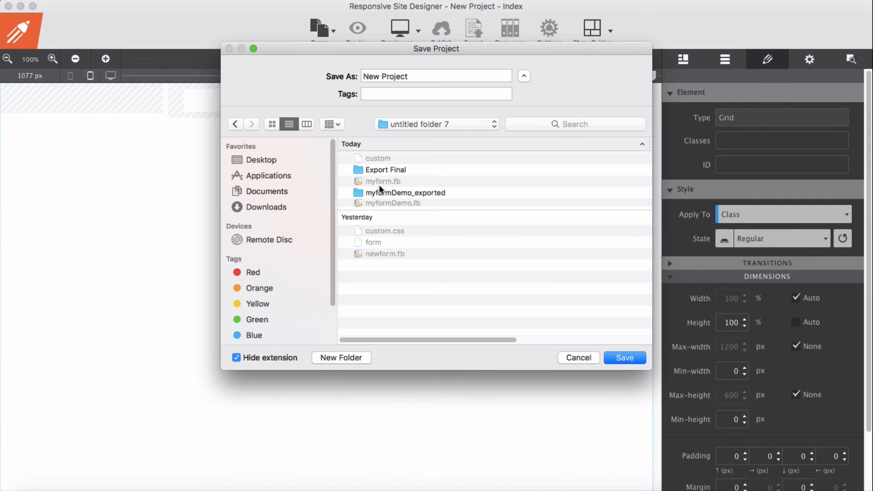
pyautogui.doubleClick(385, 169)
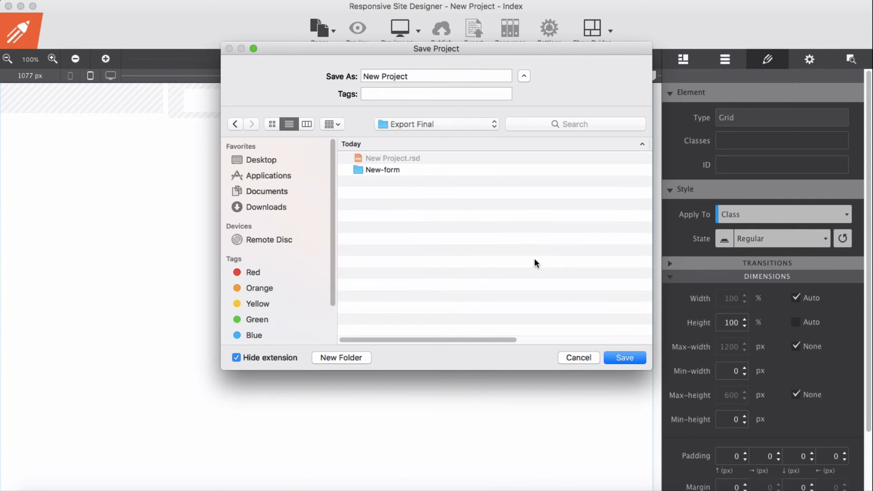
pyautogui.moveTo(389, 178)
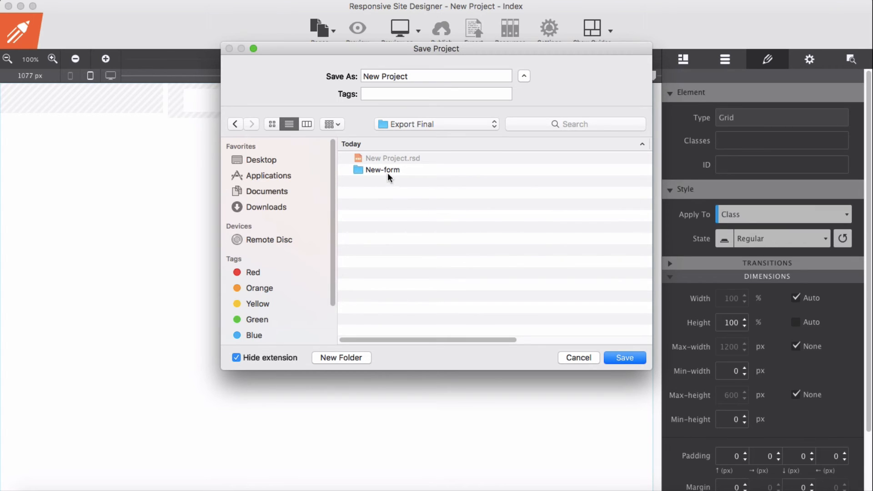
pyautogui.rightClick(382, 170)
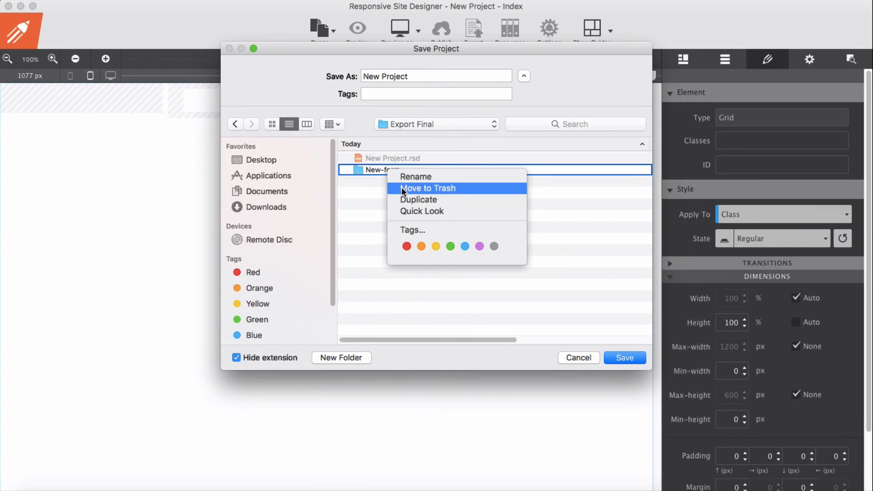
pyautogui.click(607, 338)
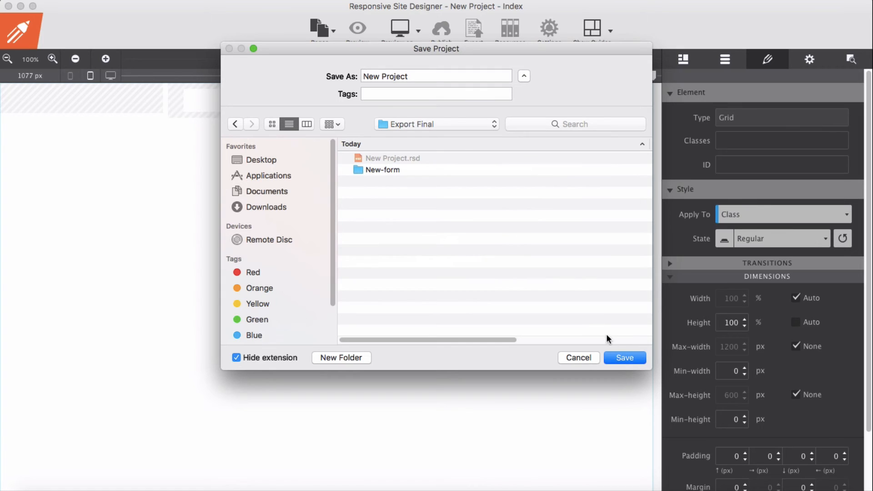
pyautogui.click(624, 359)
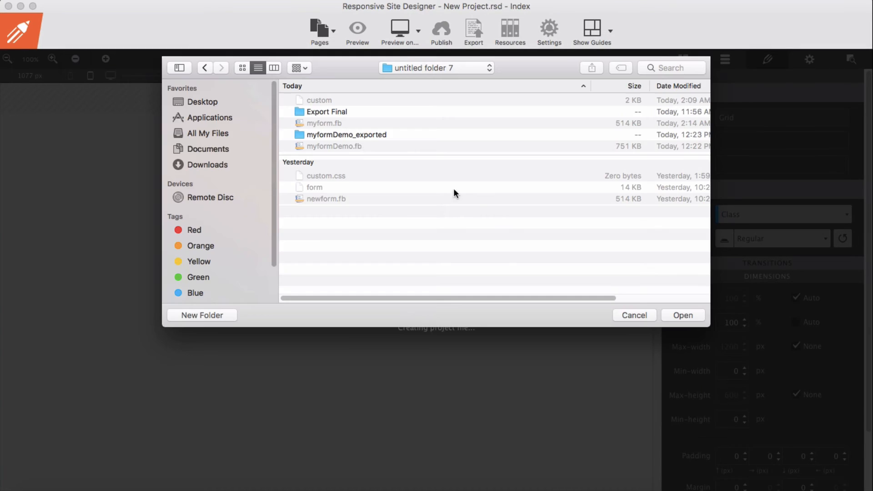
# Export the site to New Project_exported in the Export Final folder
pyautogui.doubleClick(323, 111)
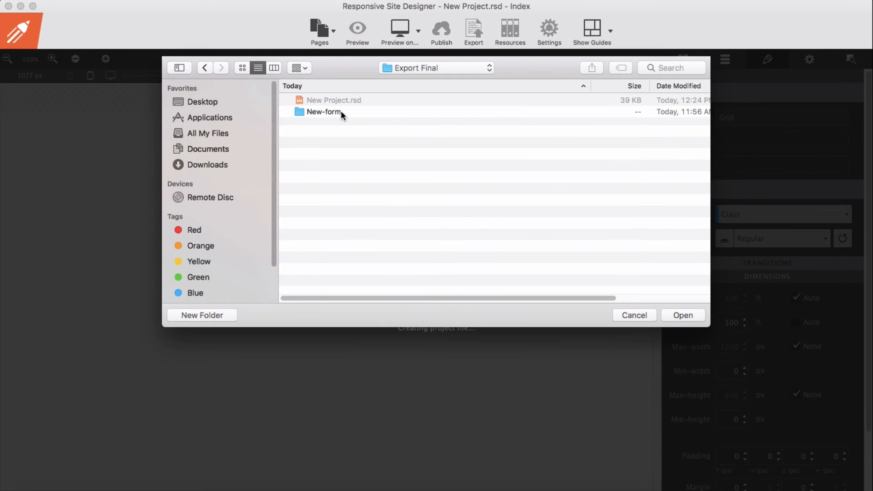
pyautogui.click(683, 315)
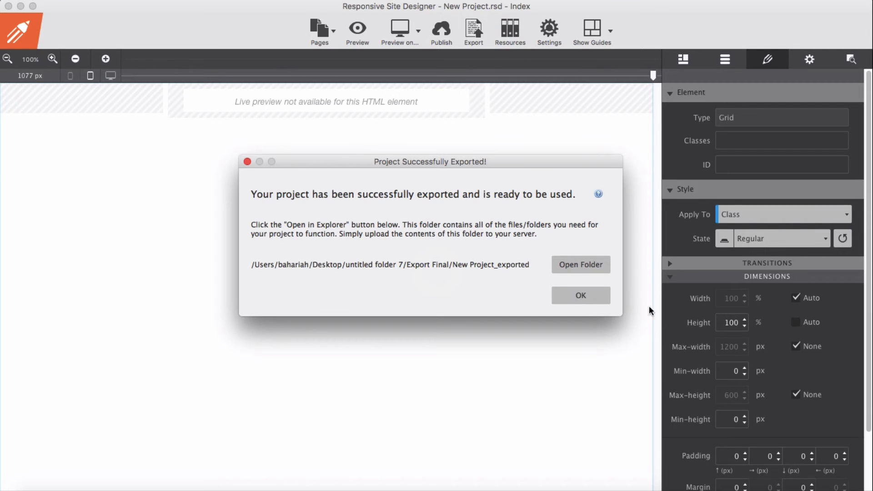
# Move the myformDemo folder and myformDemo.php from myformDemo_exported into New Project_exported
pyautogui.click(580, 264)
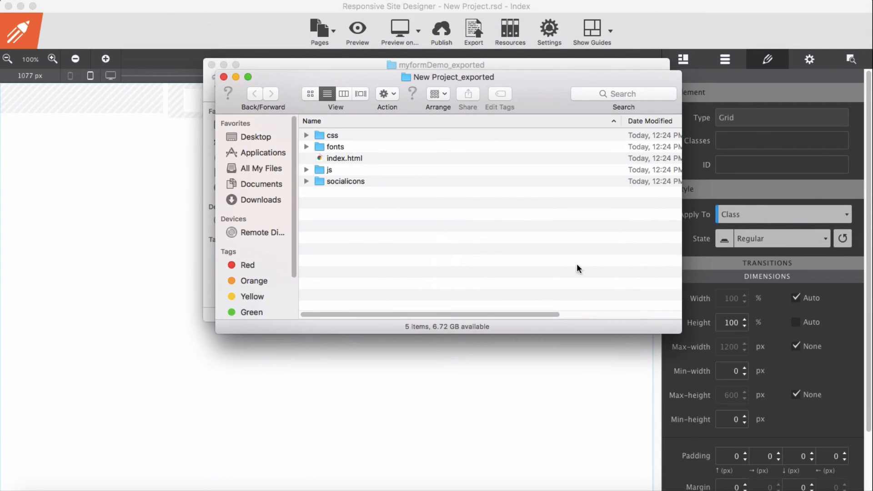
pyautogui.moveTo(355, 213)
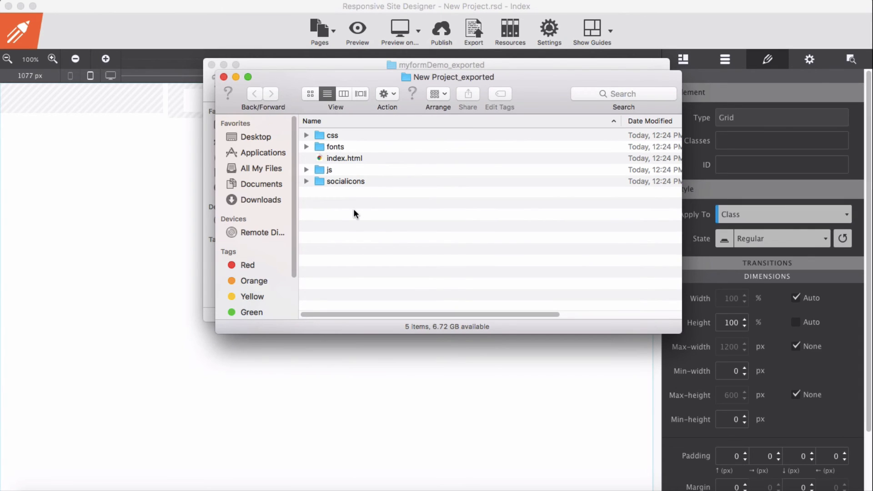
pyautogui.moveTo(352, 213)
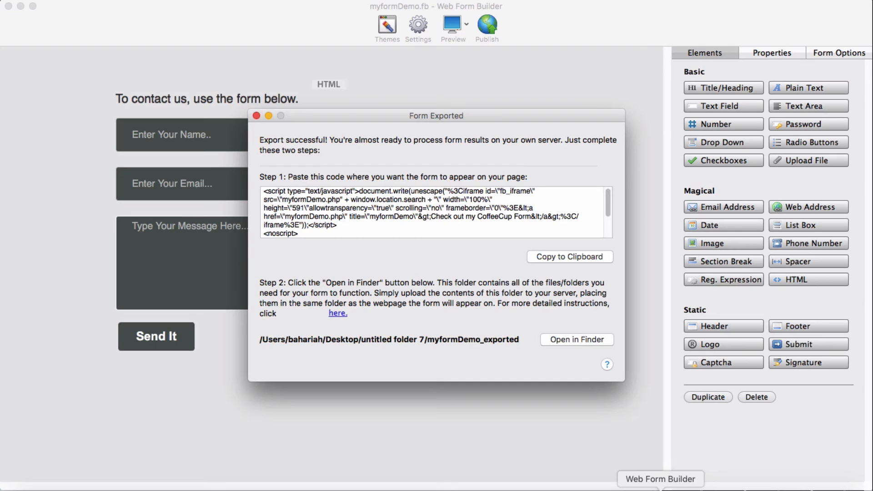
pyautogui.click(576, 340)
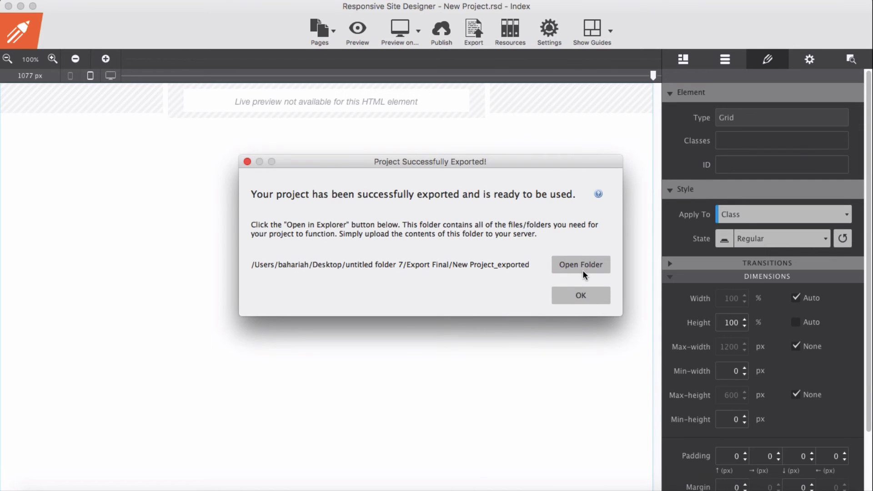
pyautogui.click(580, 264)
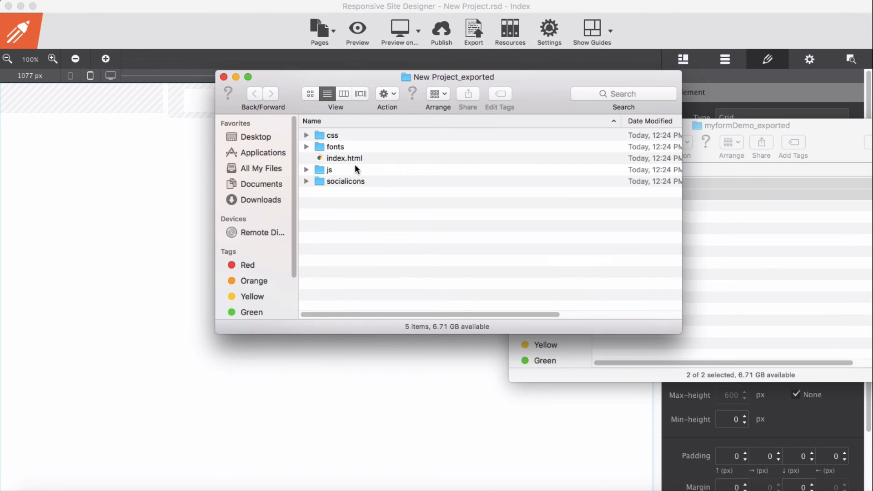
pyautogui.moveTo(453, 76); pyautogui.dragTo(281, 110)
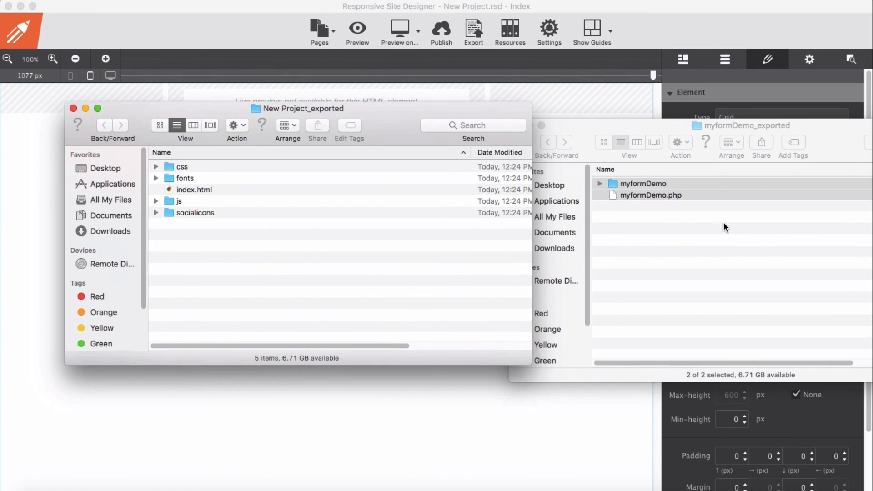
pyautogui.moveTo(643, 182); pyautogui.dragTo(322, 222)
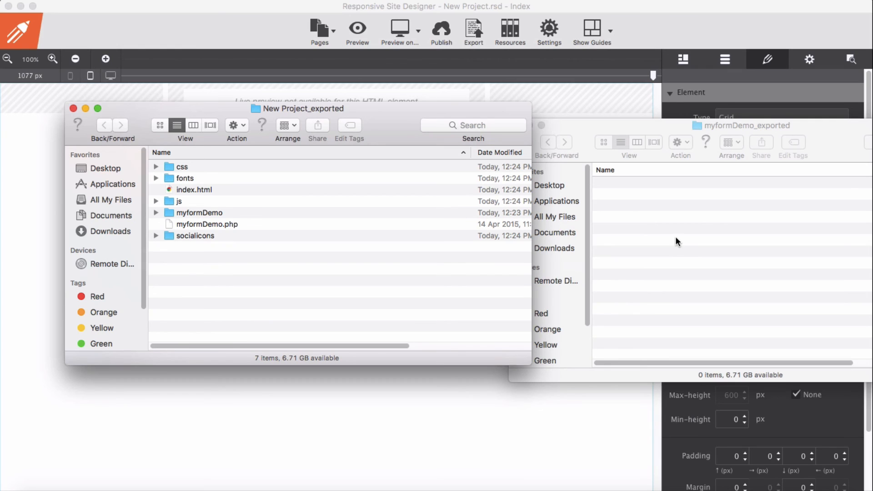
pyautogui.moveTo(199, 212)
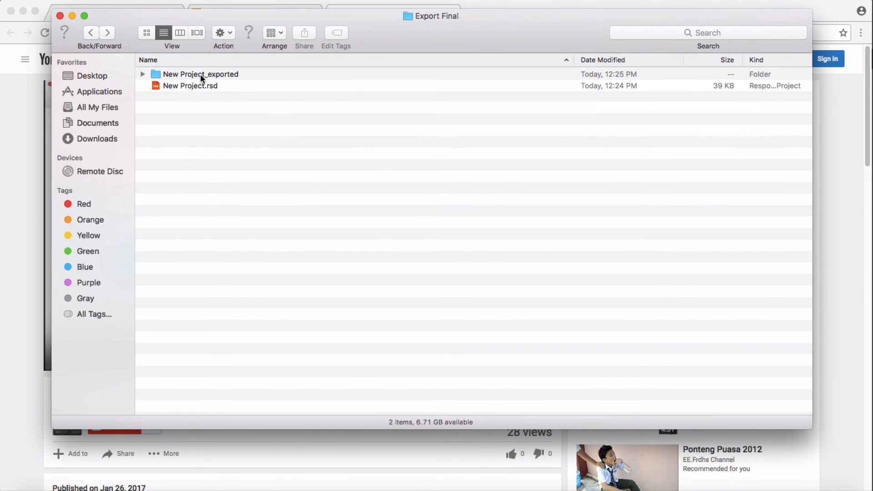
# Open the New Project_exported folder in Finder to reveal index.html, myformDemo and myformDemo.php
pyautogui.doubleClick(200, 74)
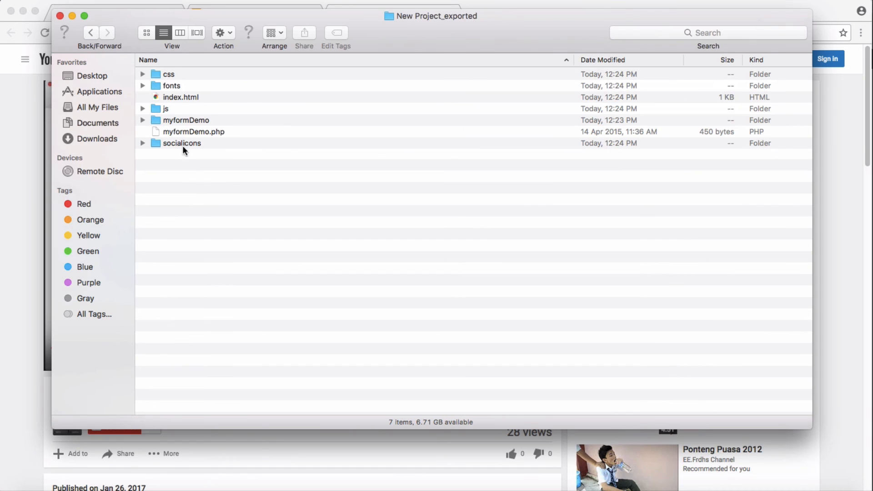
pyautogui.moveTo(196, 93)
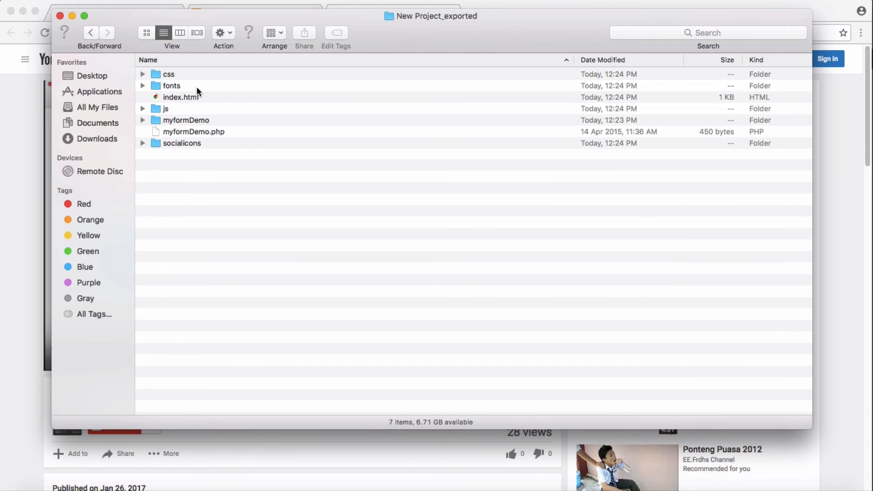
pyautogui.moveTo(202, 156)
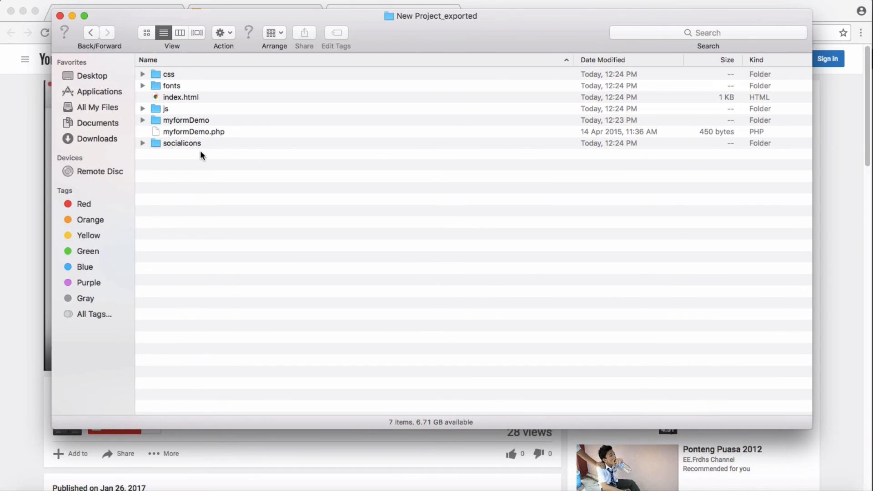
pyautogui.moveTo(185, 132)
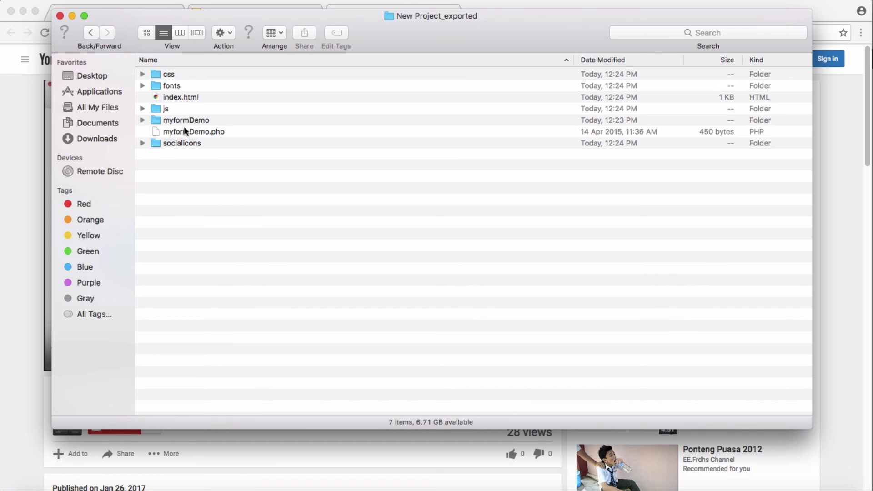
pyautogui.moveTo(191, 125)
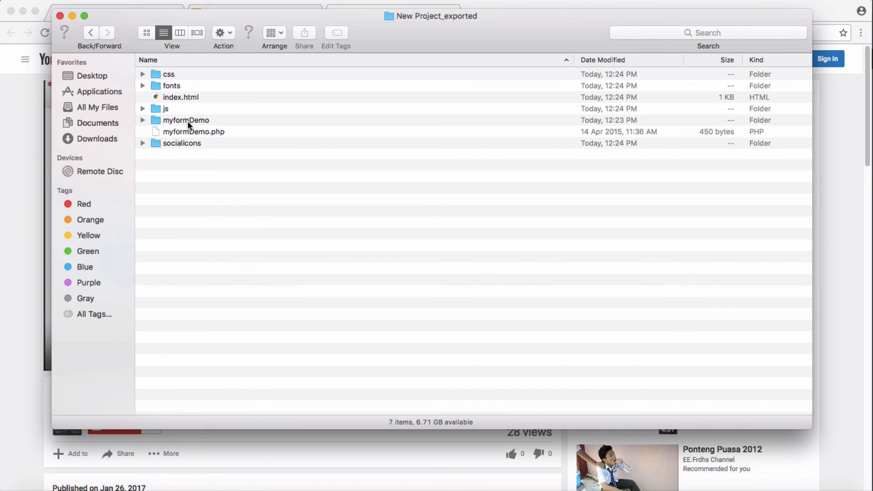
pyautogui.moveTo(204, 127)
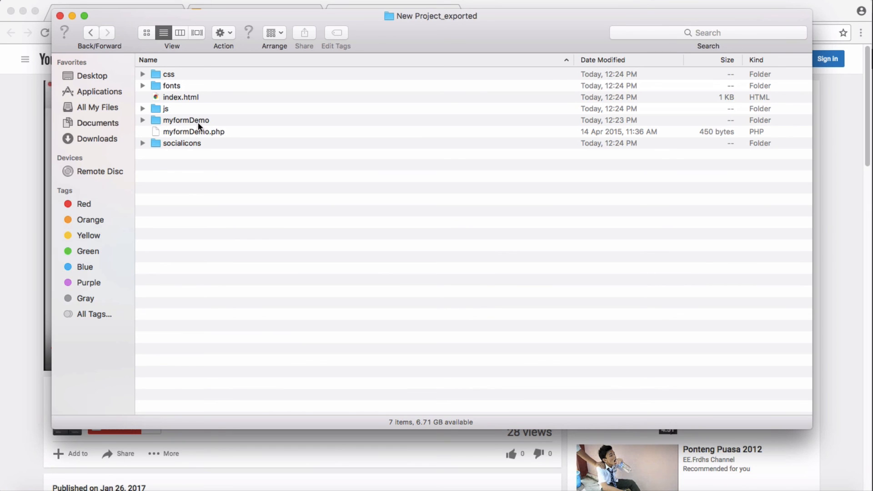
pyautogui.moveTo(184, 122)
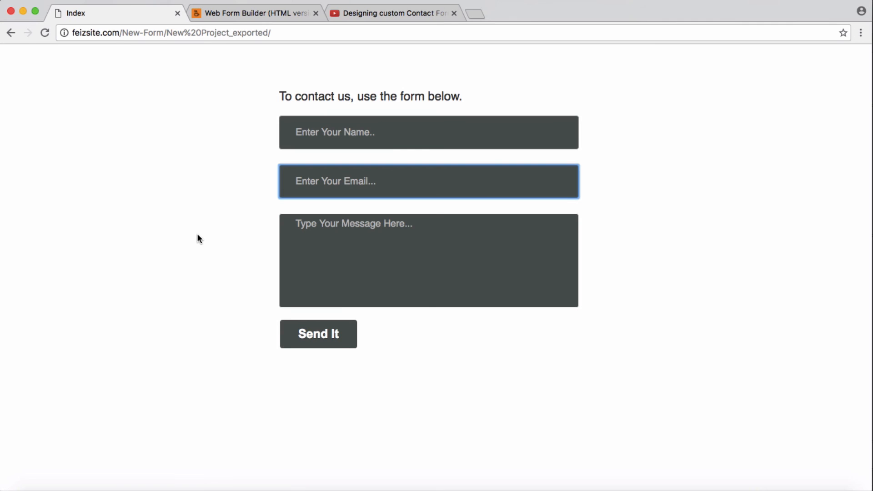
pyautogui.moveTo(197, 233)
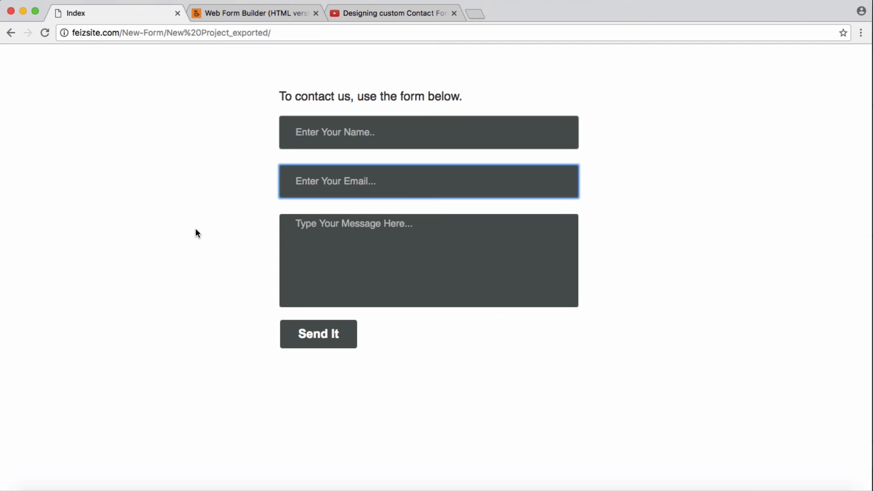
pyautogui.click(327, 133)
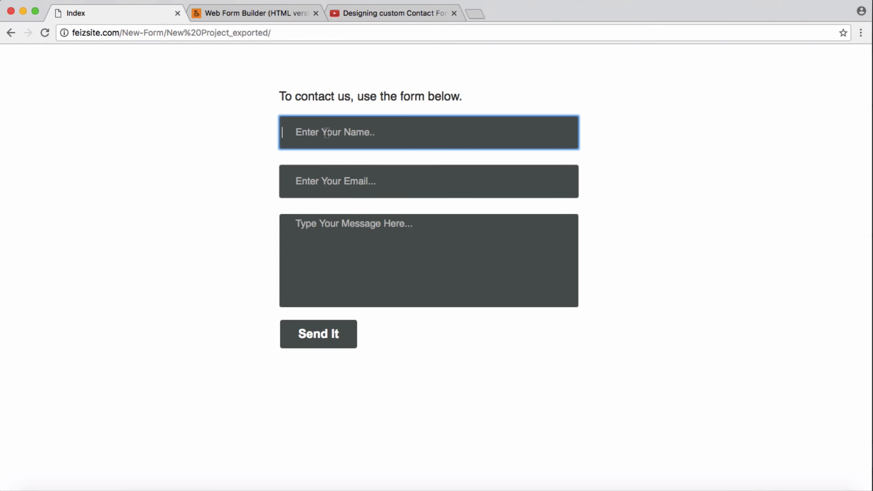
pyautogui.moveTo(334, 139)
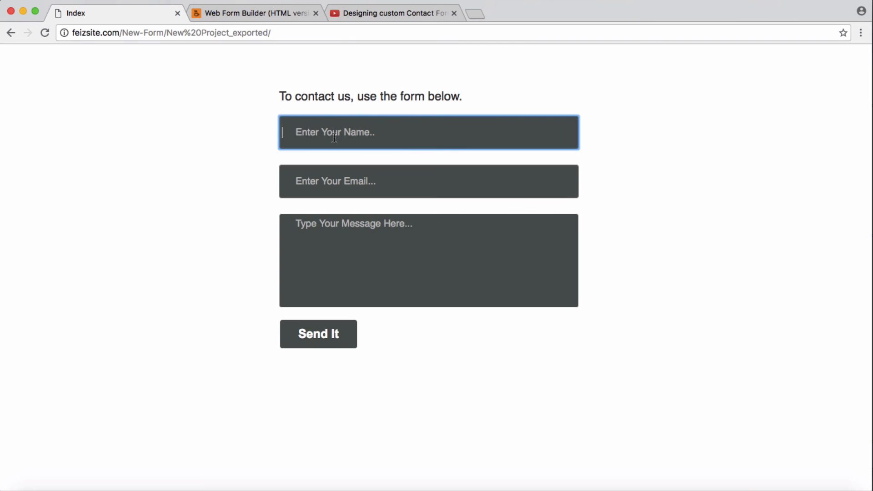
pyautogui.write('Name')
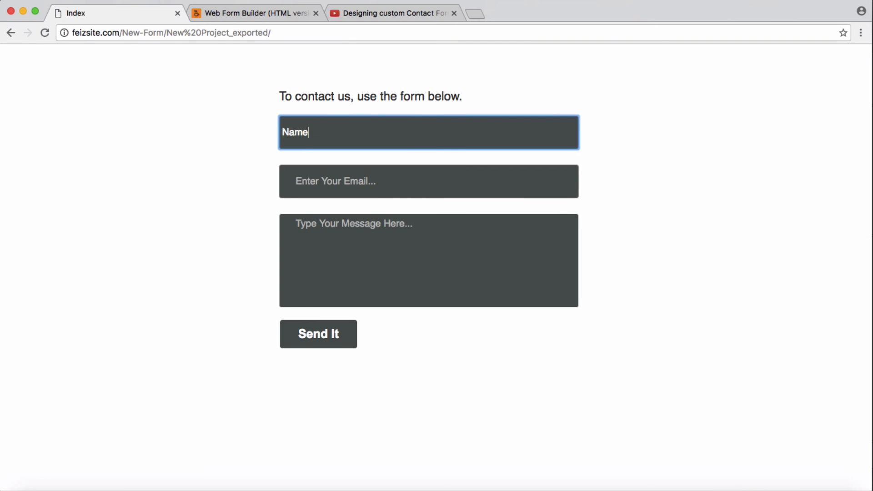
pyautogui.write('ma')
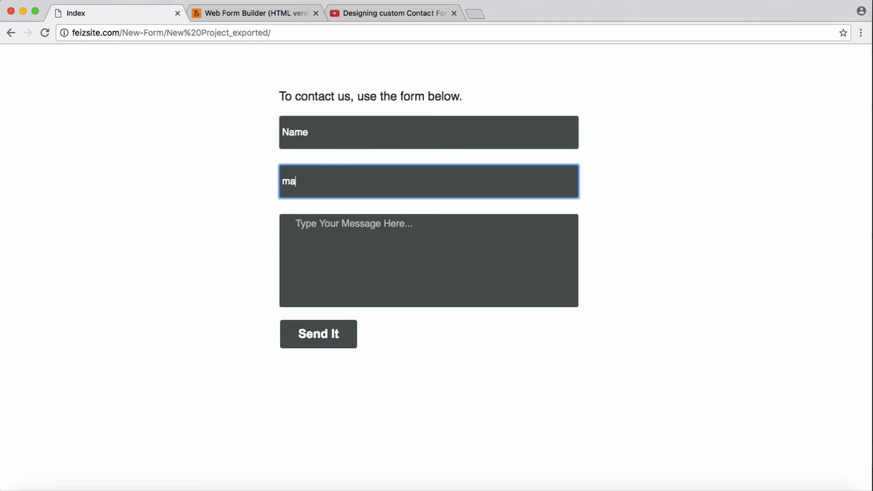
pyautogui.write('il@')
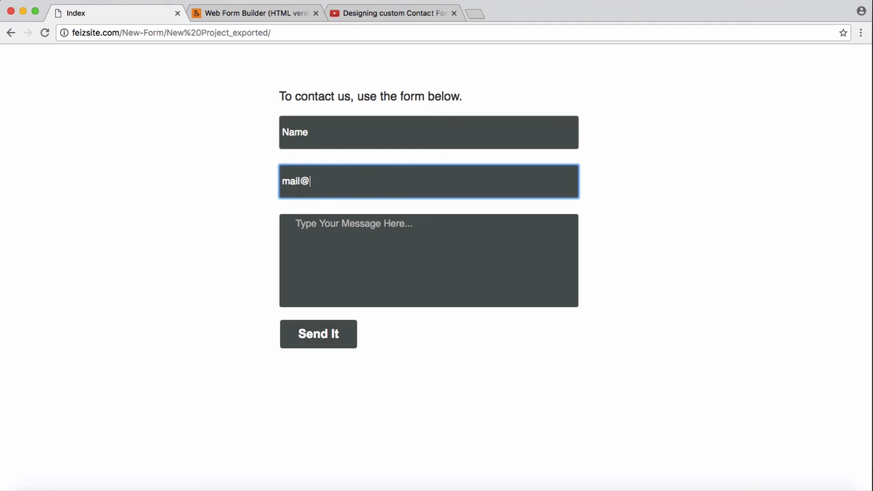
pyautogui.write('mail.c')
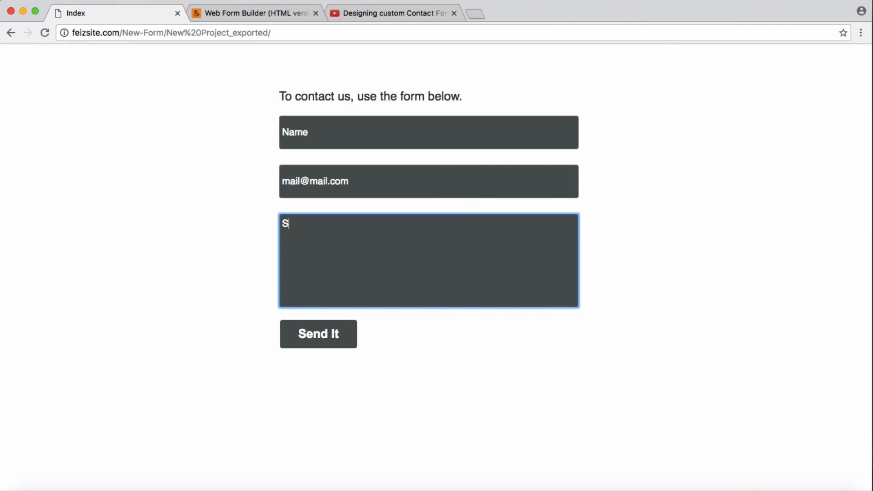
pyautogui.write('ome')
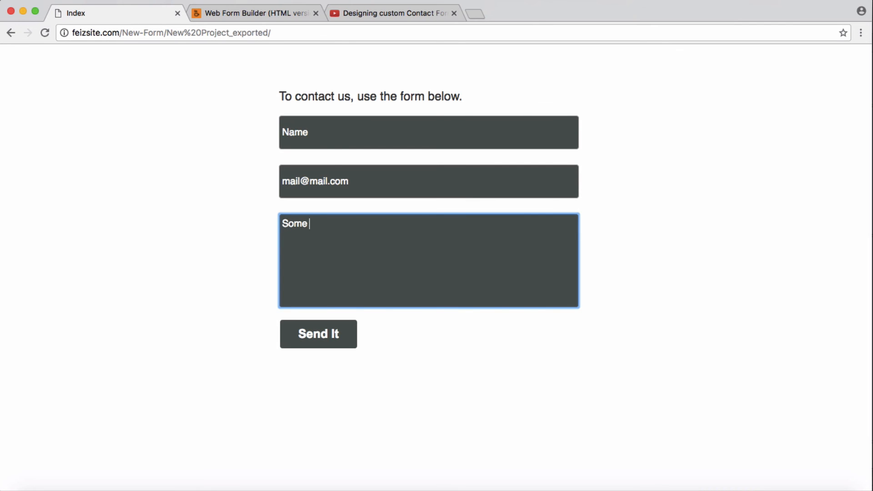
pyautogui.write('text')
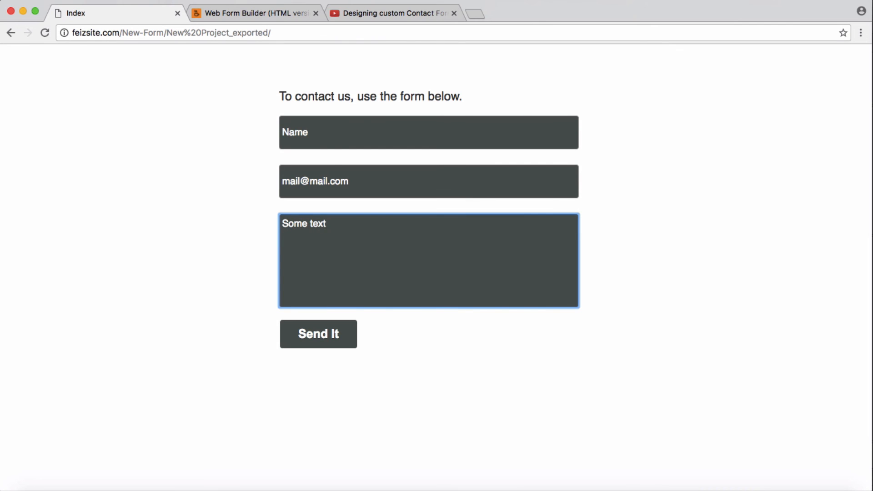
pyautogui.write('message')
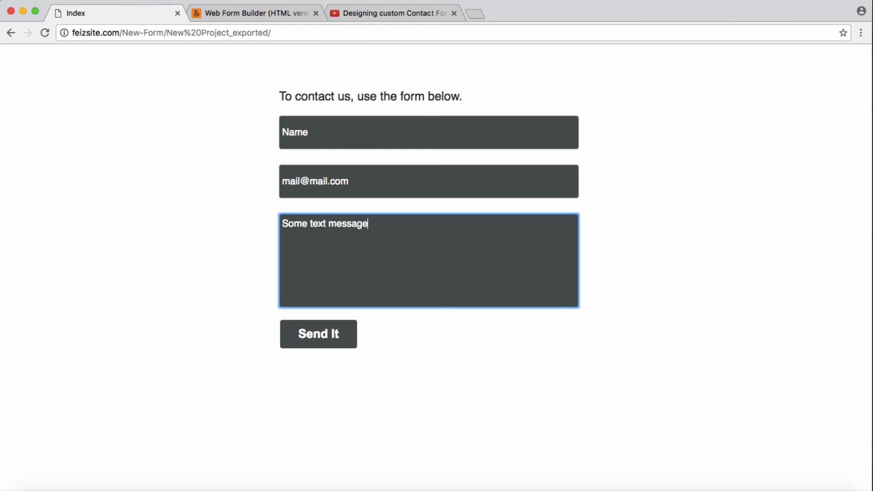
pyautogui.write('here')
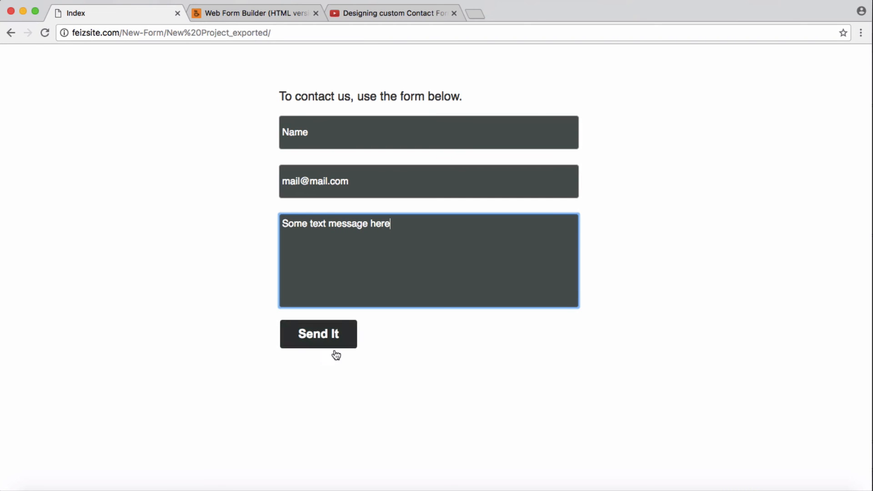
# Submit the form via Send It to reach the Thanks confirmation page
pyautogui.click(318, 334)
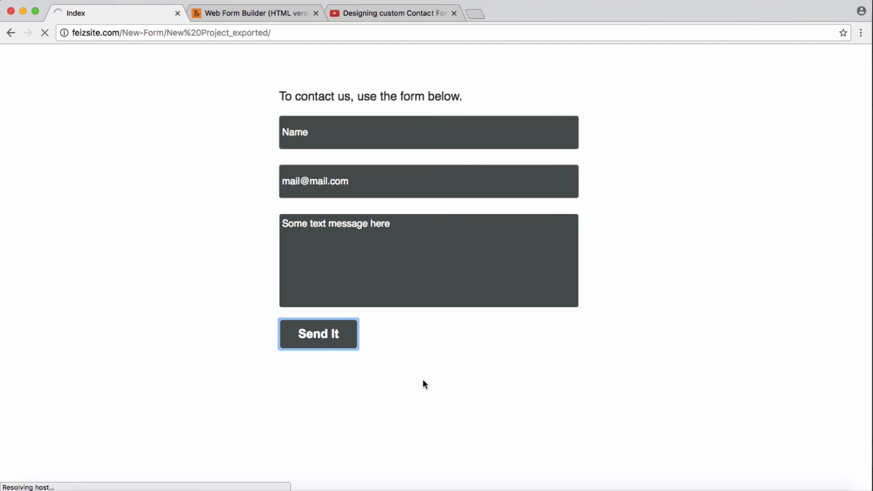
pyautogui.click(318, 333)
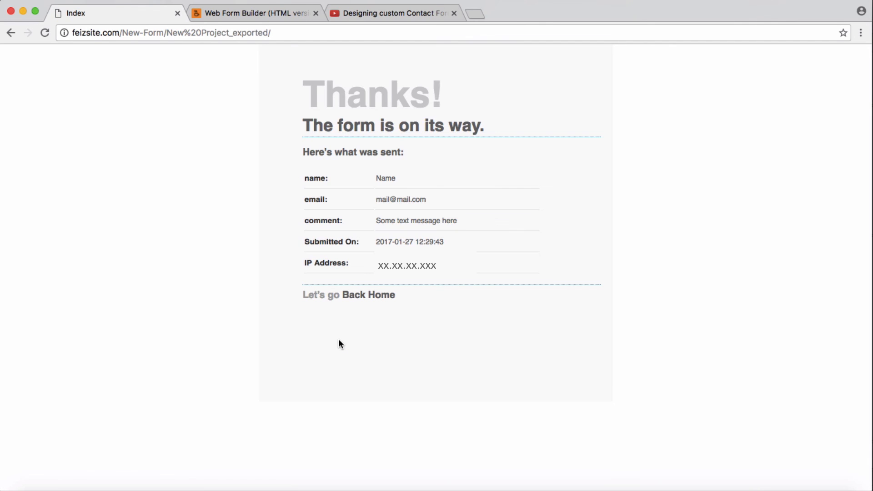